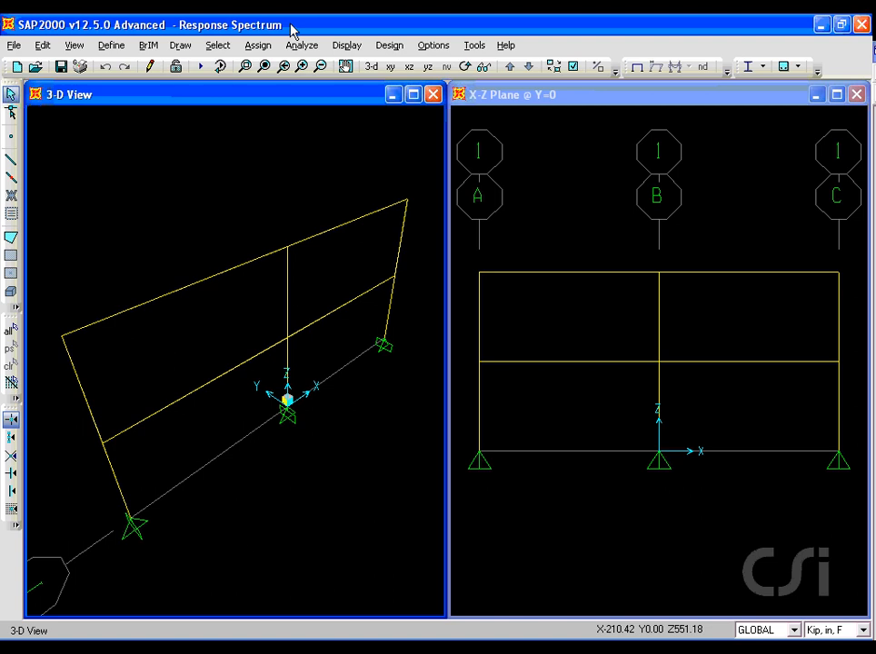
Review the MODAL load case settings and close the load cases list unchanged
click(111, 45)
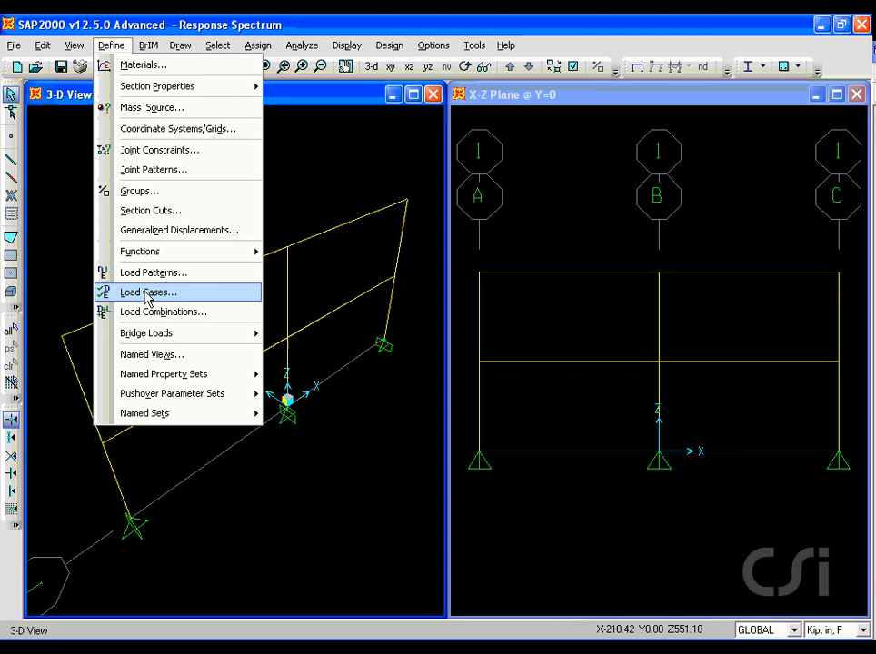
click(147, 291)
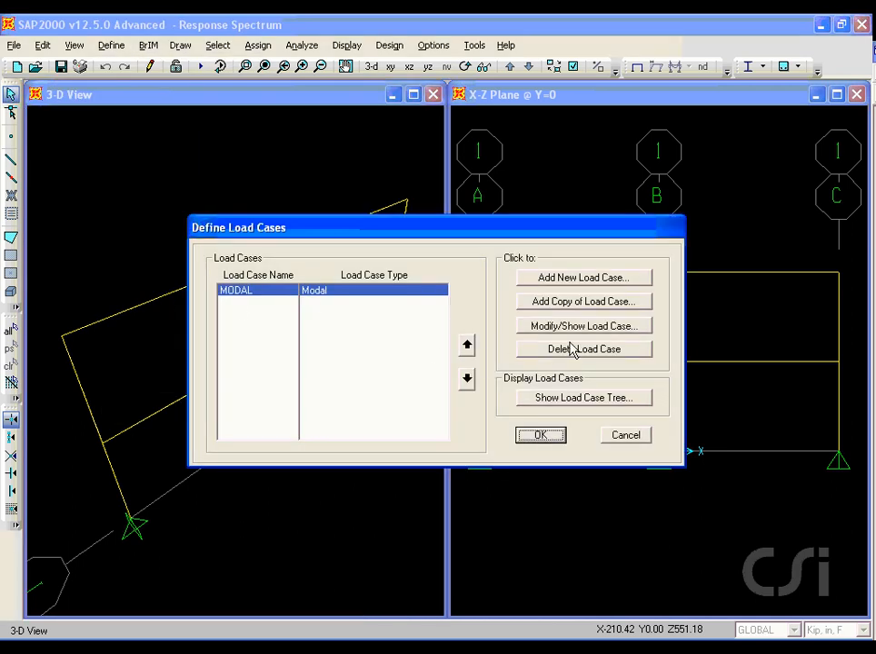
click(582, 325)
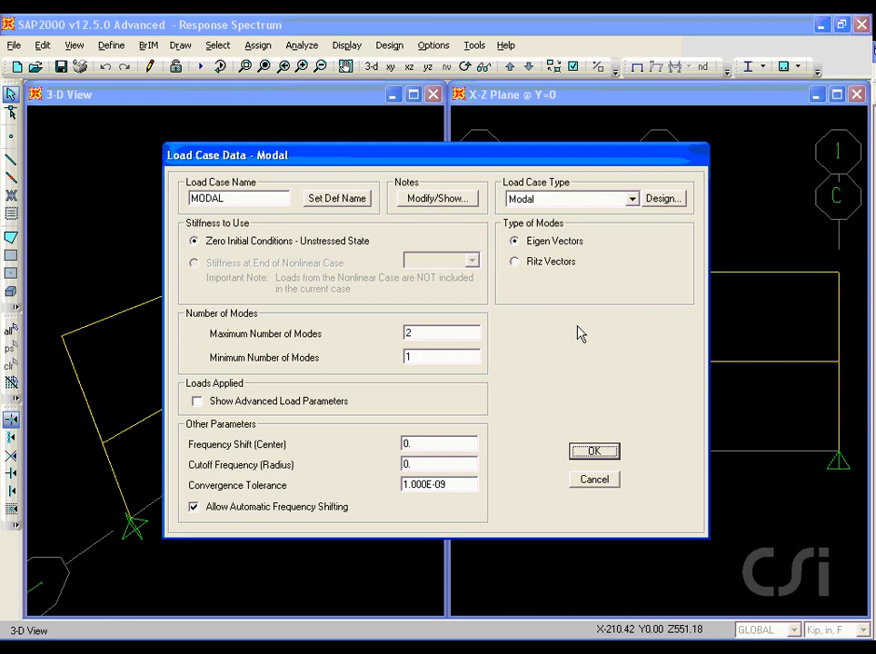
triple_click(440, 333)
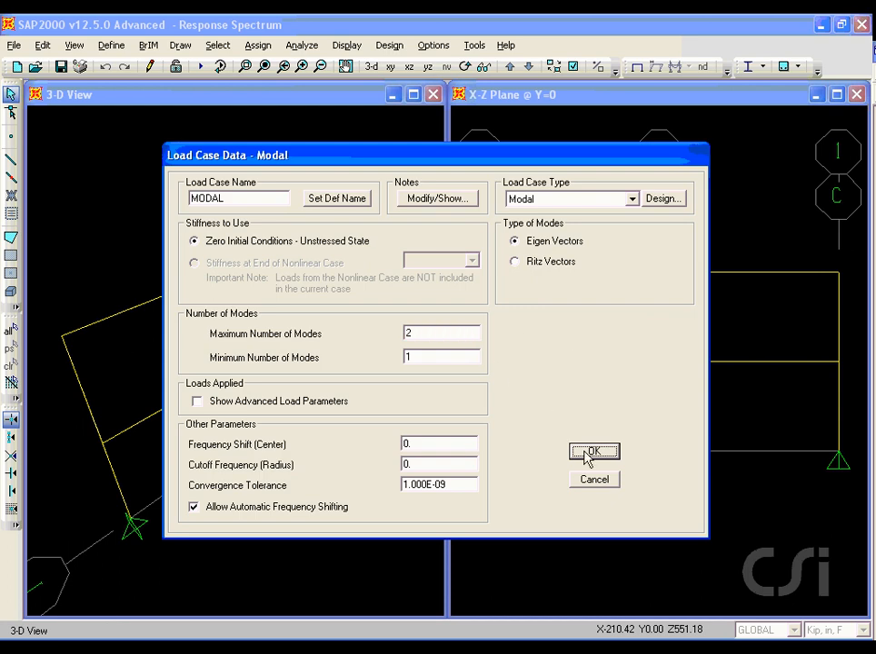
click(593, 452)
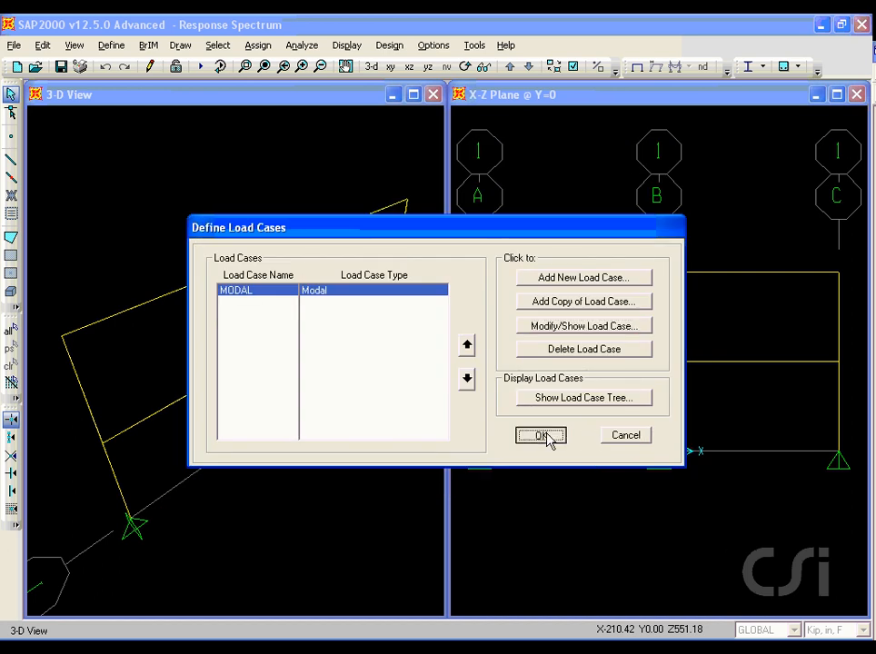
click(540, 435)
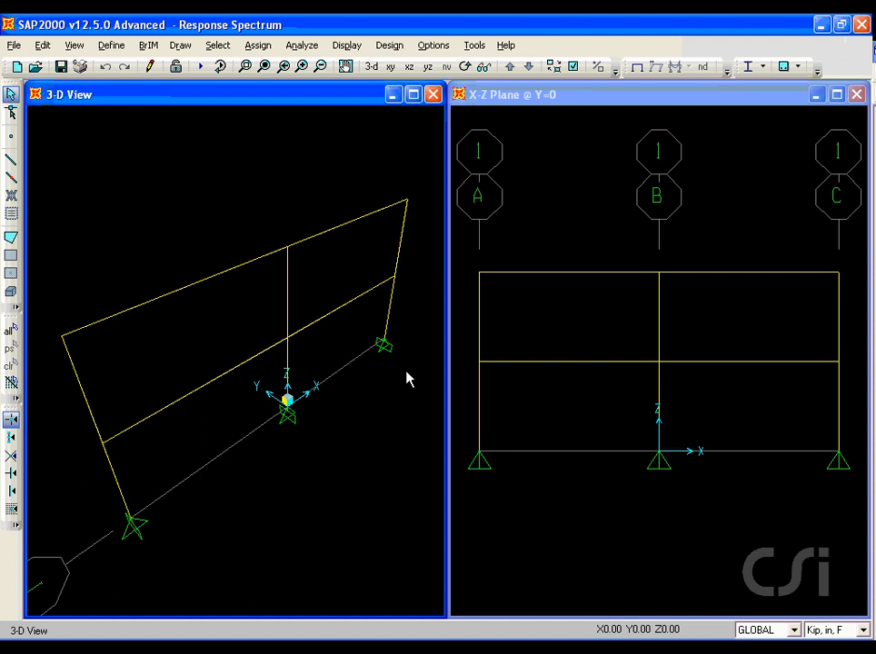
Add a new IBC 2006 response spectrum function from Define > Functions
click(110, 44)
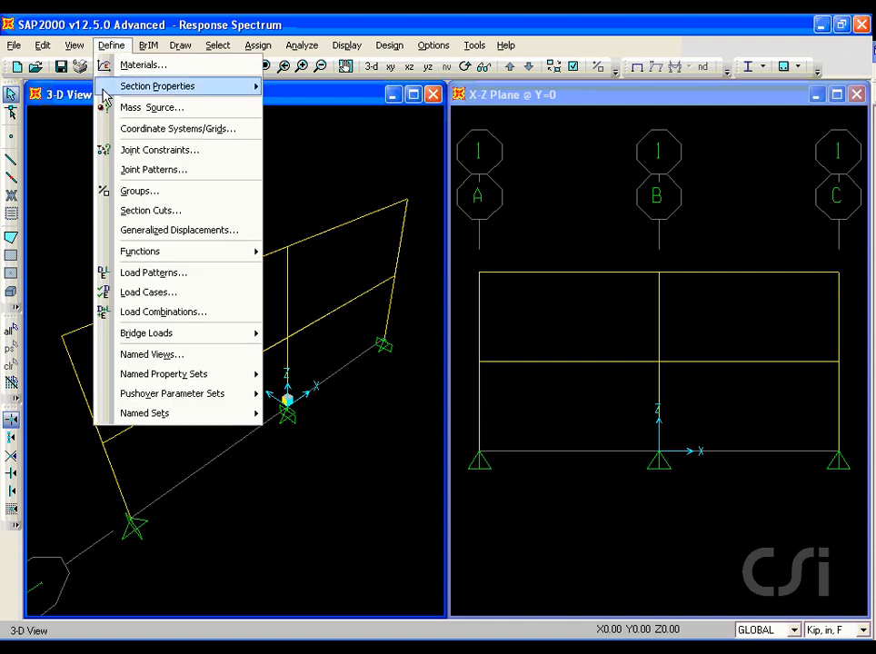
mouse_move(140, 251)
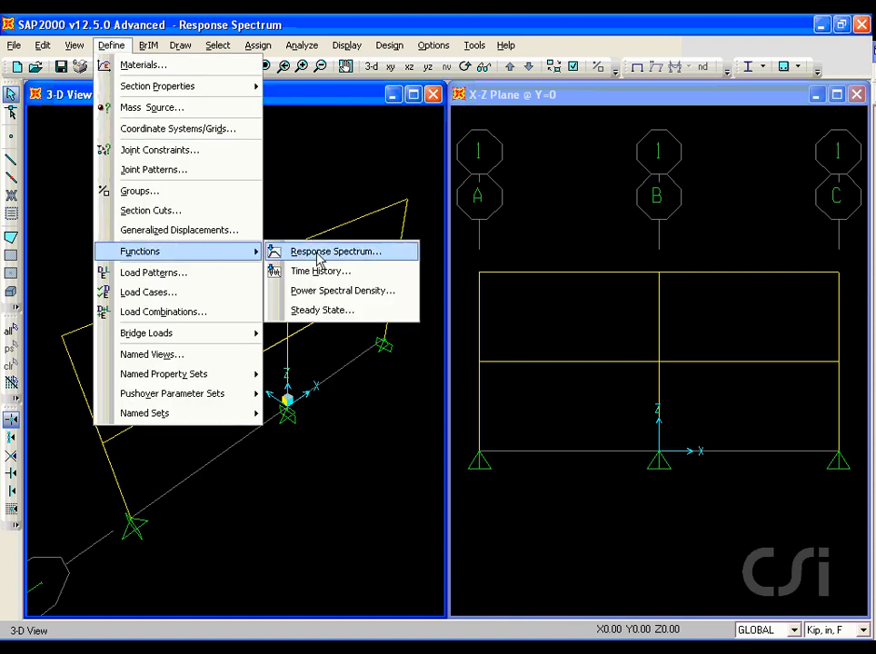
click(334, 251)
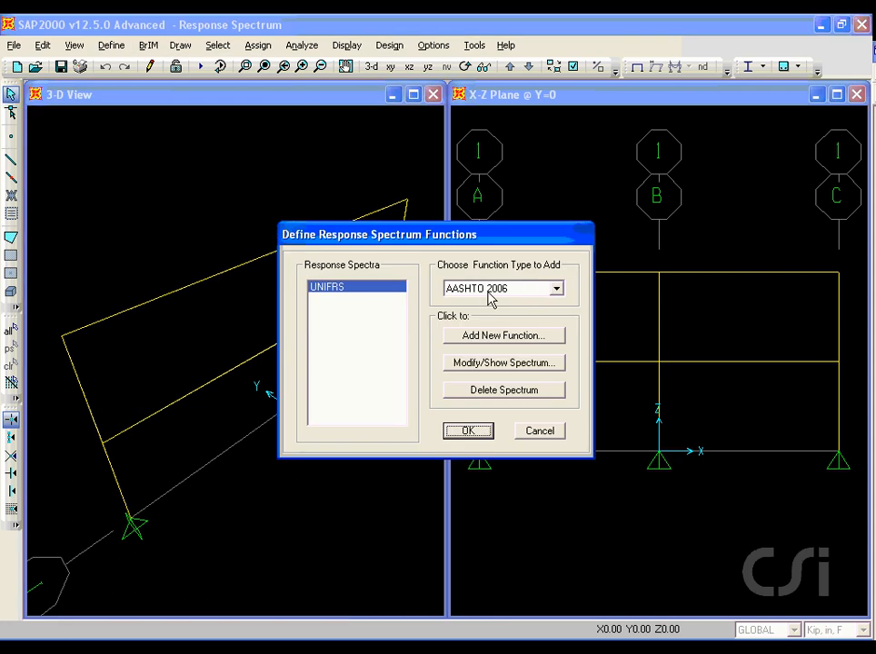
click(555, 288)
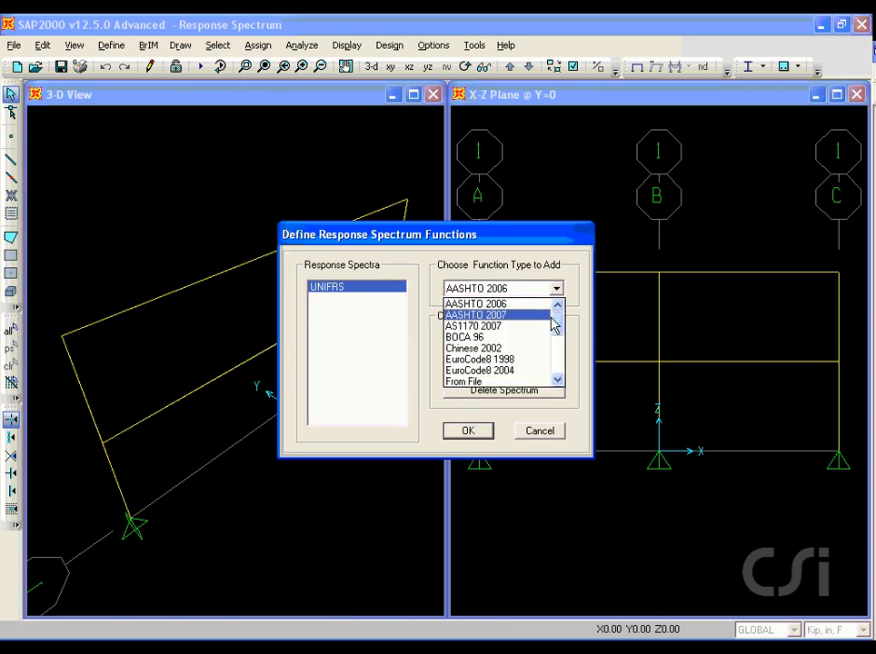
scroll(down, 3)
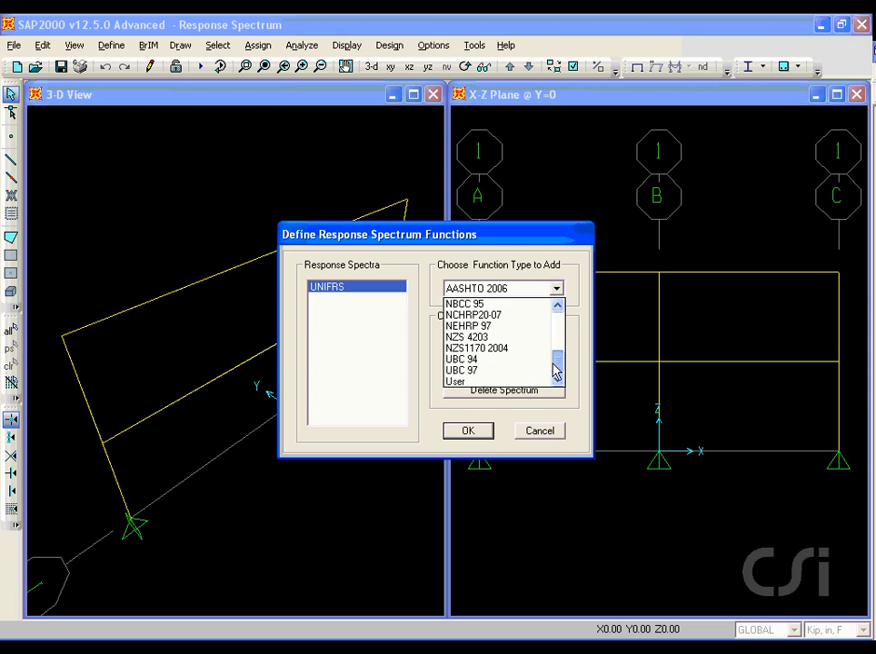
click(555, 338)
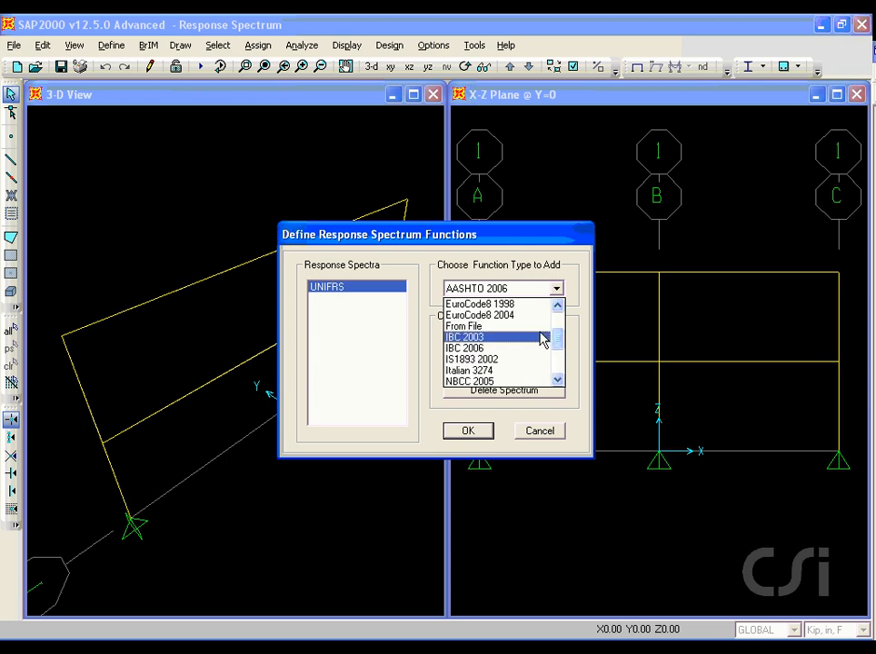
click(464, 348)
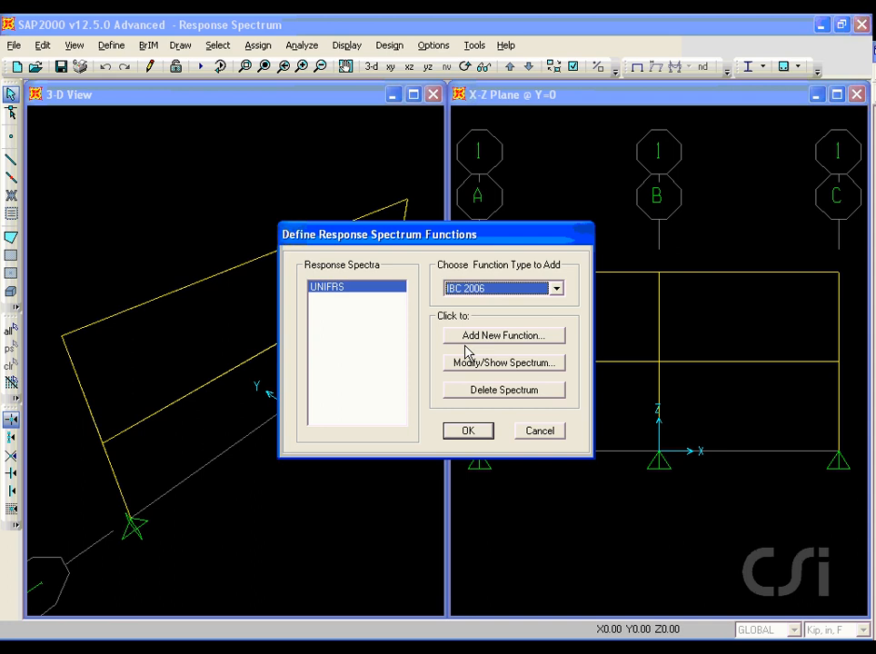
click(503, 335)
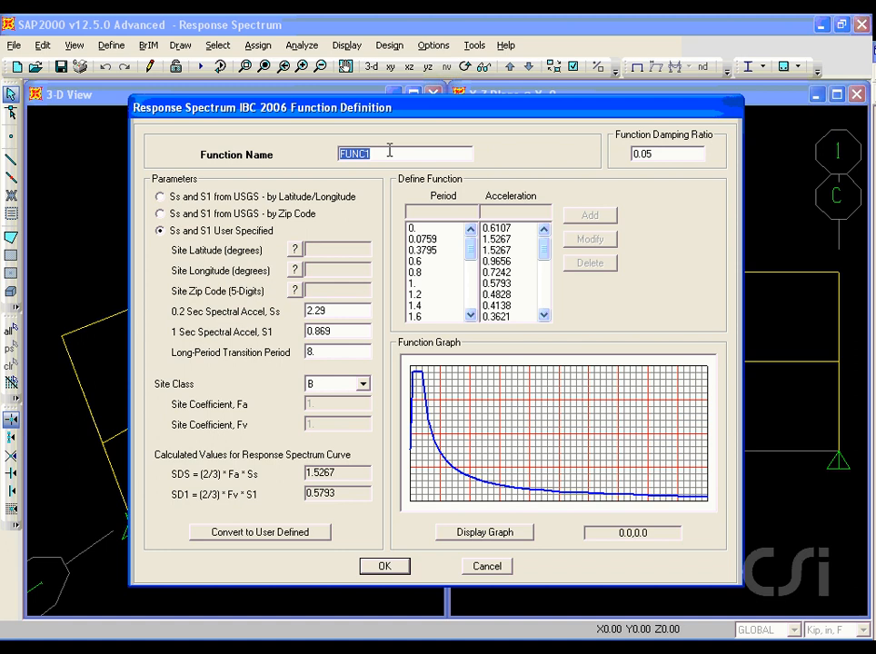
Name the function 'IBC 06 RS' and source Ss and S1 from USGS by zip code
text(IBC 06 RS)
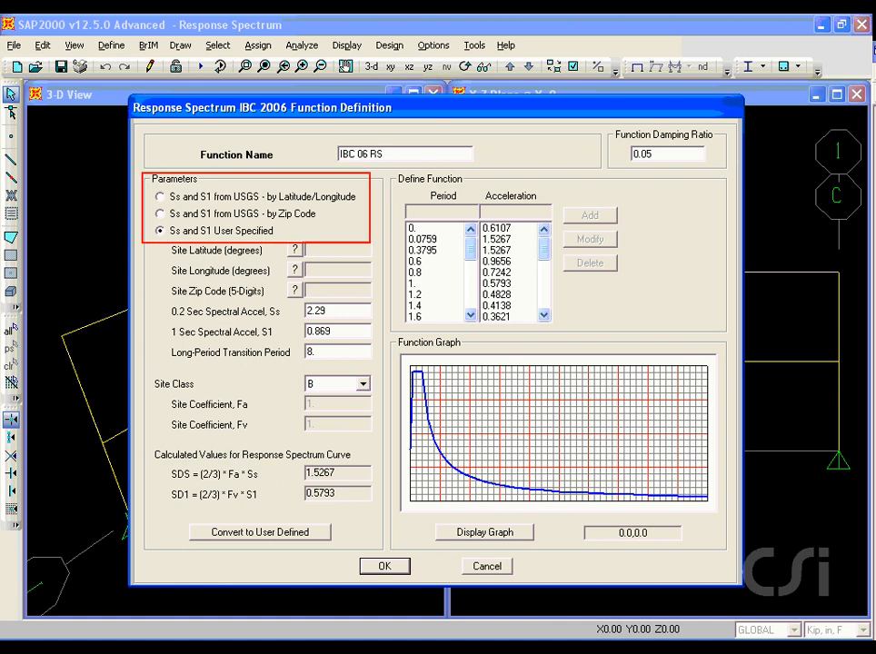
mouse_move(332, 223)
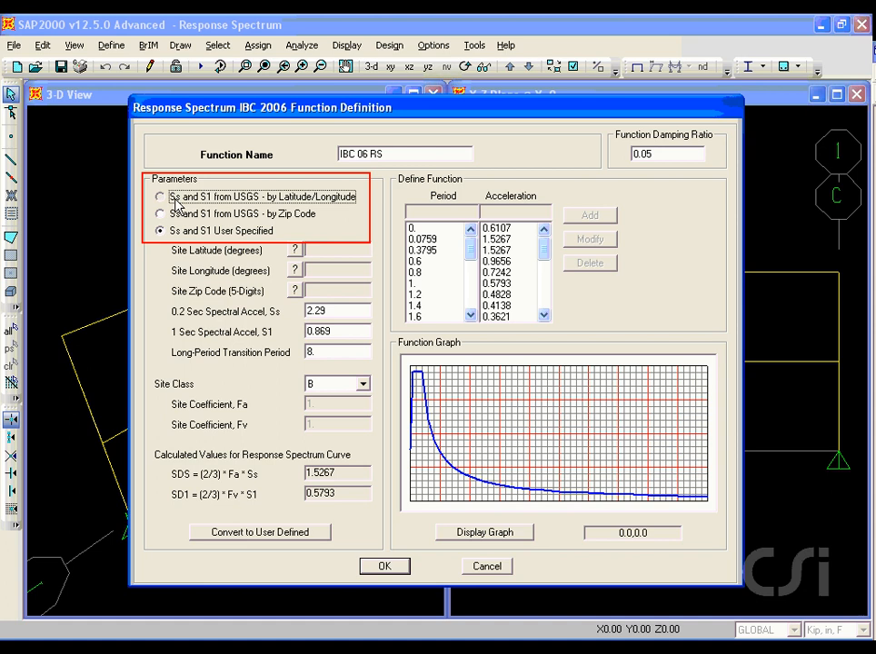
click(160, 197)
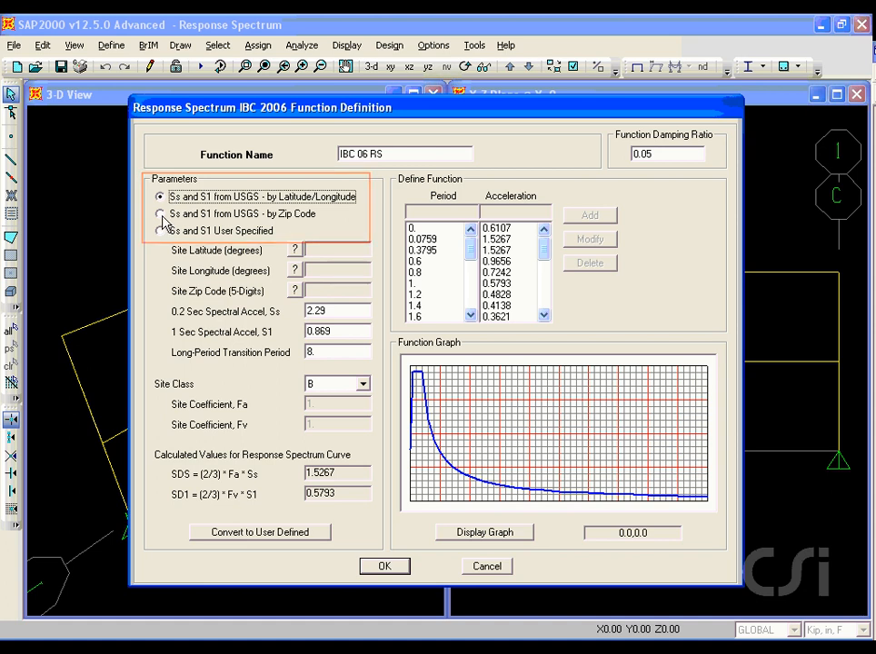
click(161, 213)
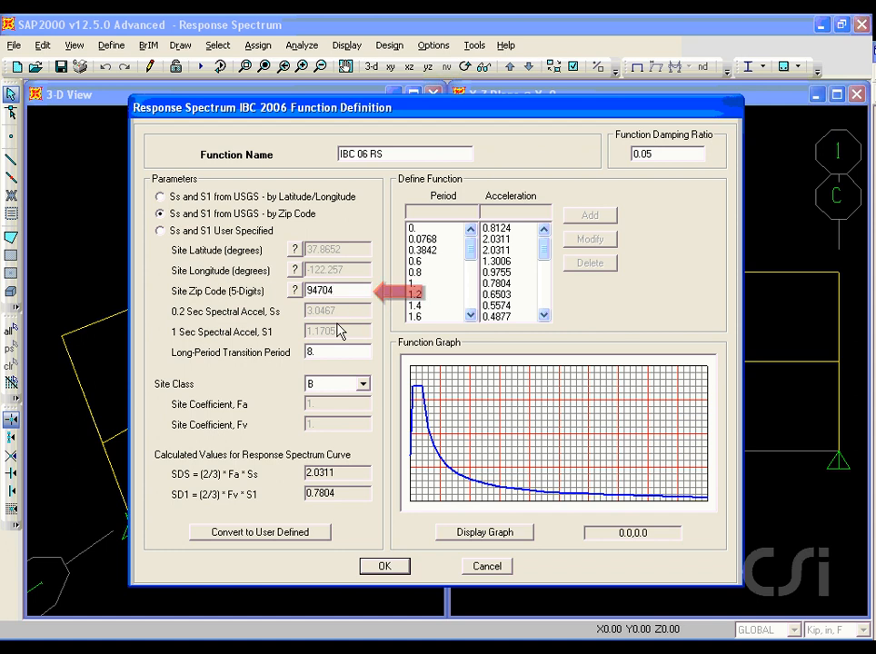
Set site class C for the IBC 06 RS spectrum at zip code 94704
click(362, 383)
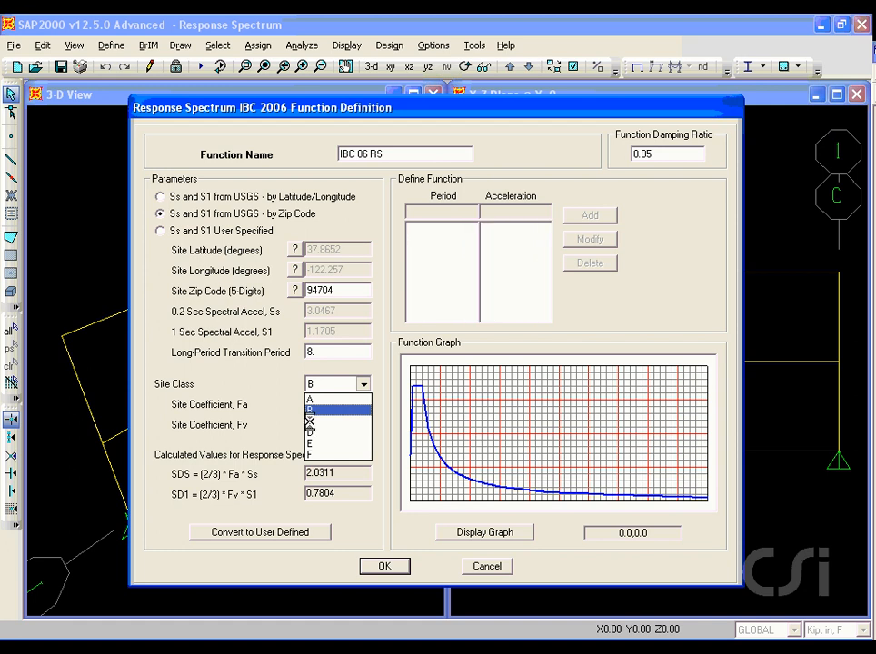
click(323, 399)
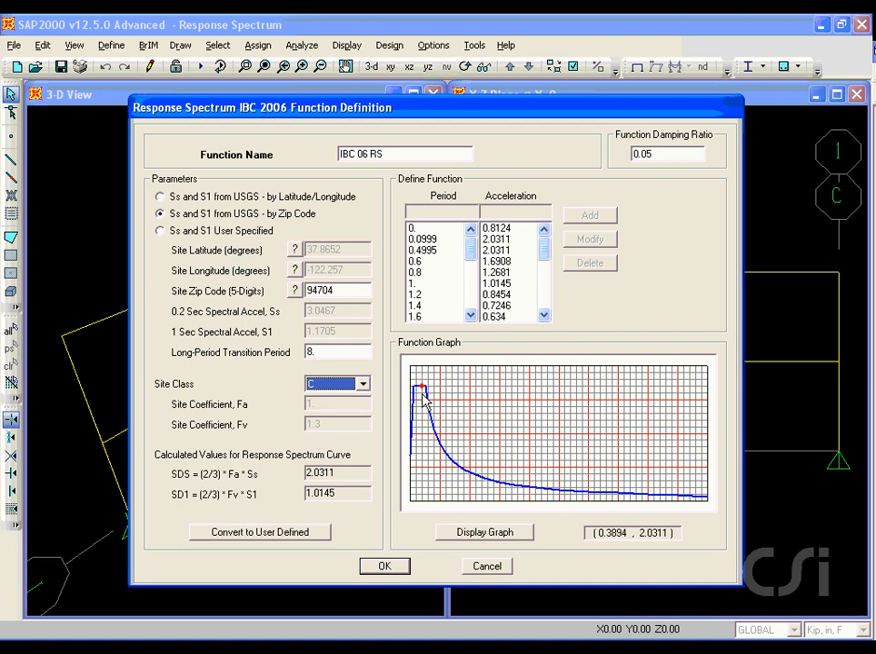
mouse_move(509, 478)
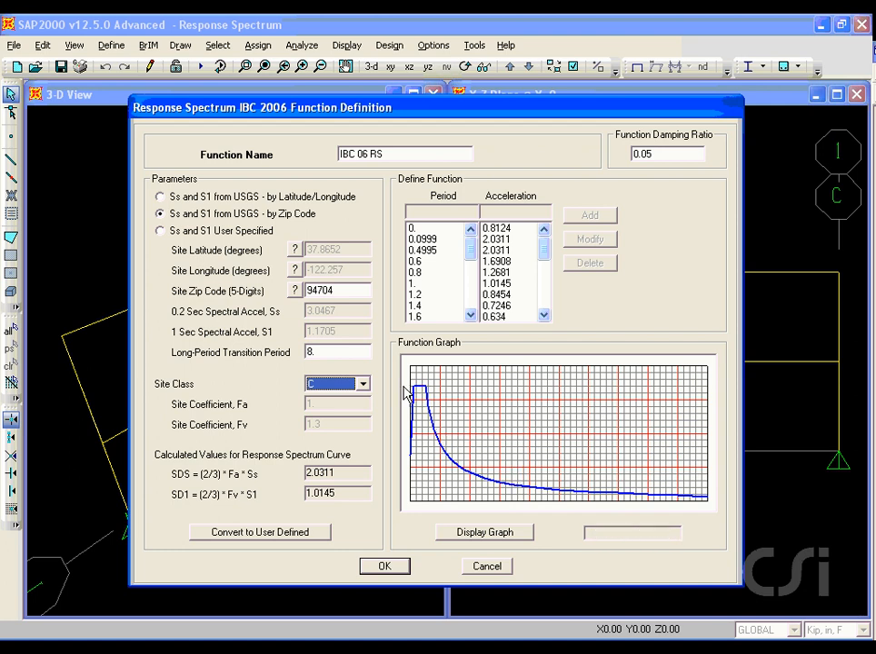
mouse_move(418, 466)
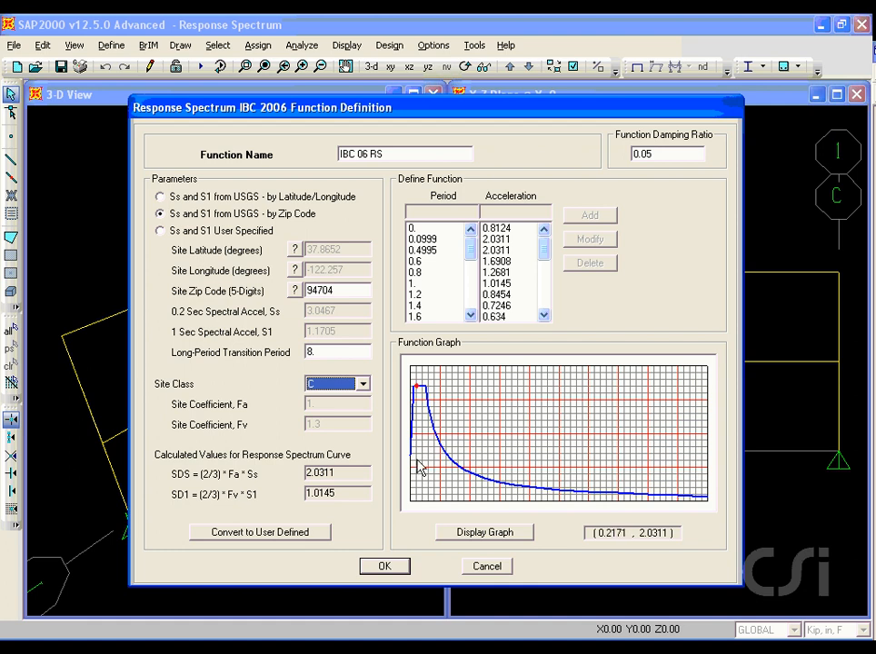
Confirm the IBC 06 RS and UNIFRS spectrum functions and close the dialog
click(384, 565)
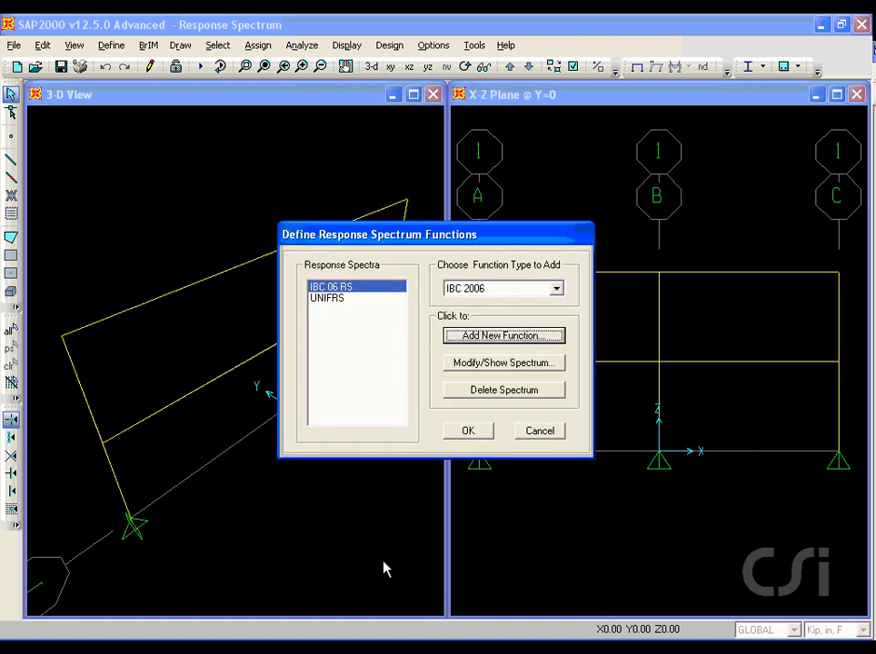
click(467, 429)
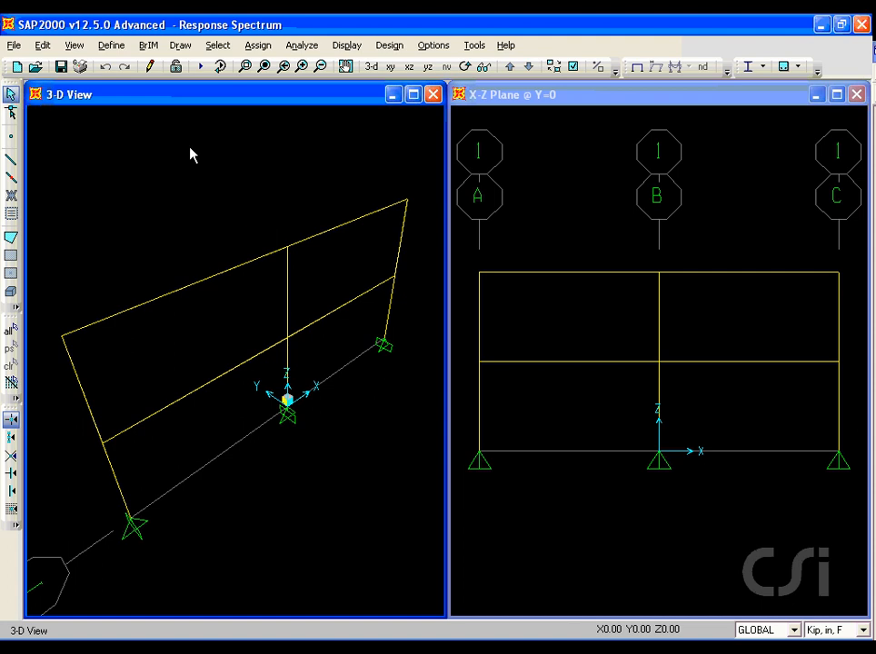
Open Define > Load Cases and add a new load case beside MODAL
click(111, 44)
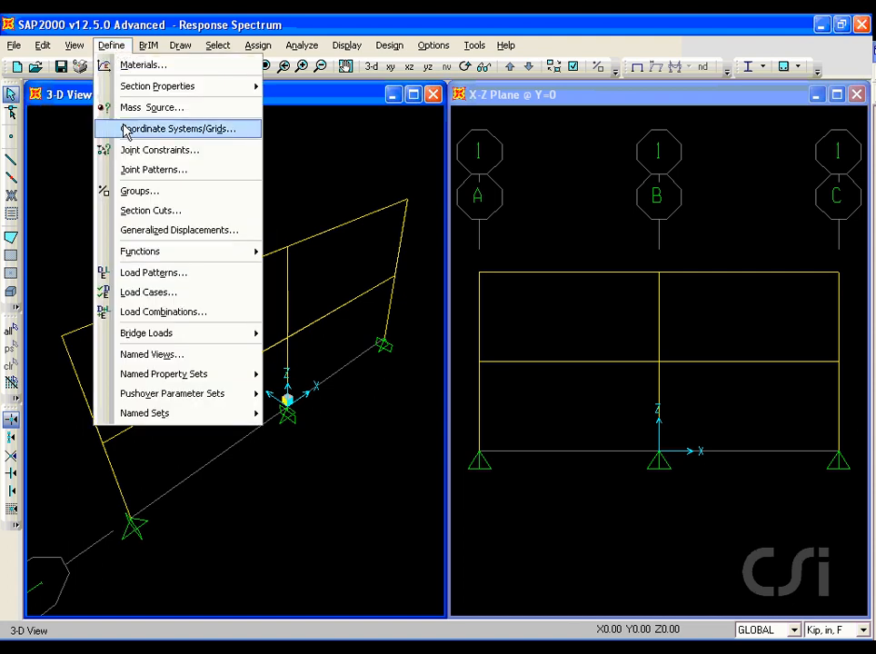
mouse_move(148, 292)
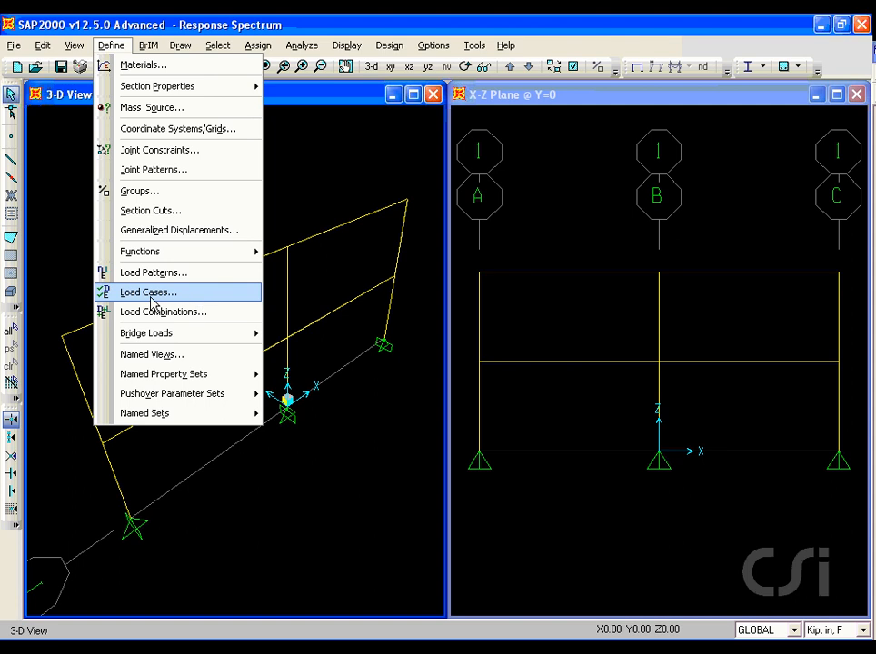
click(147, 291)
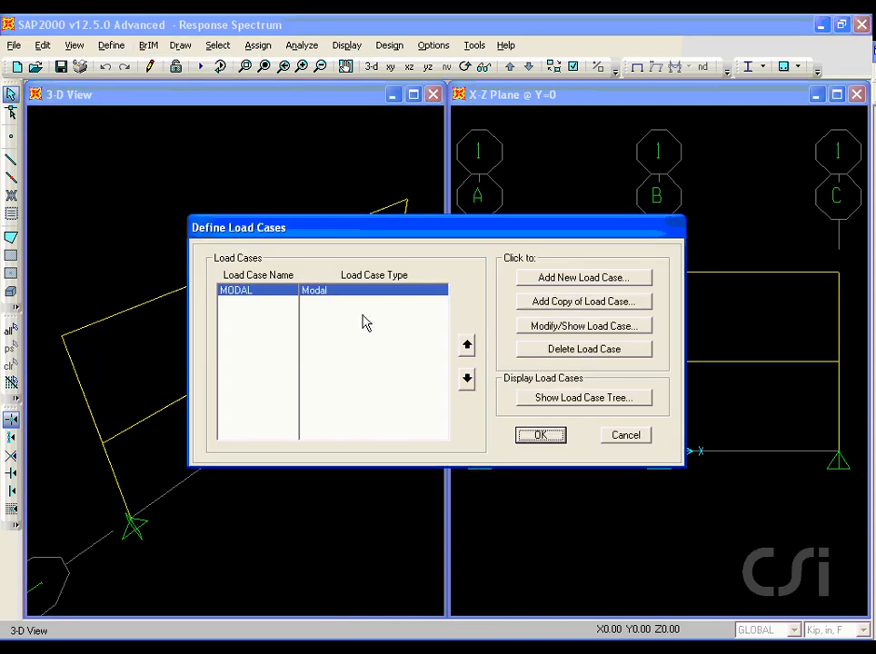
mouse_move(550, 284)
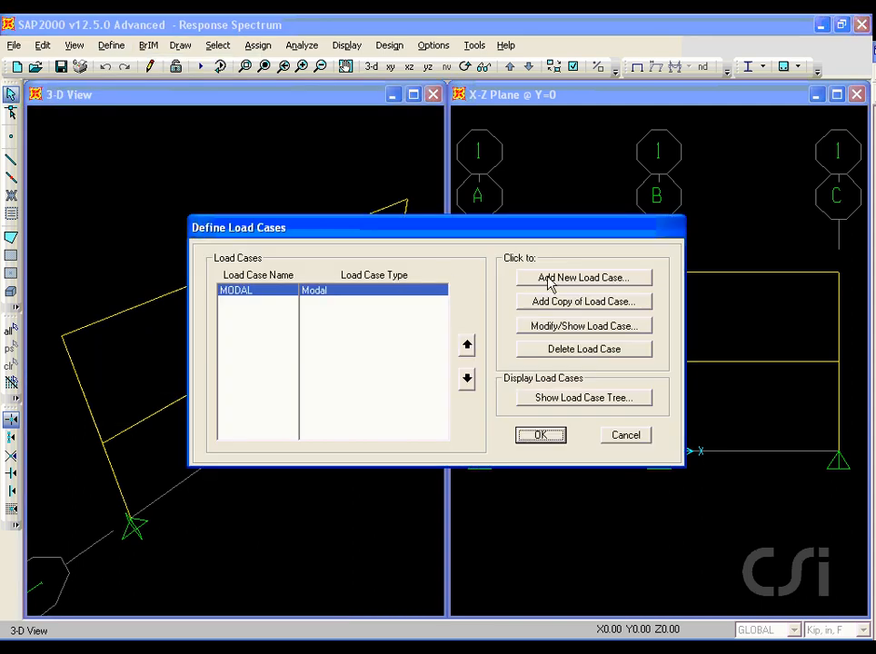
click(583, 277)
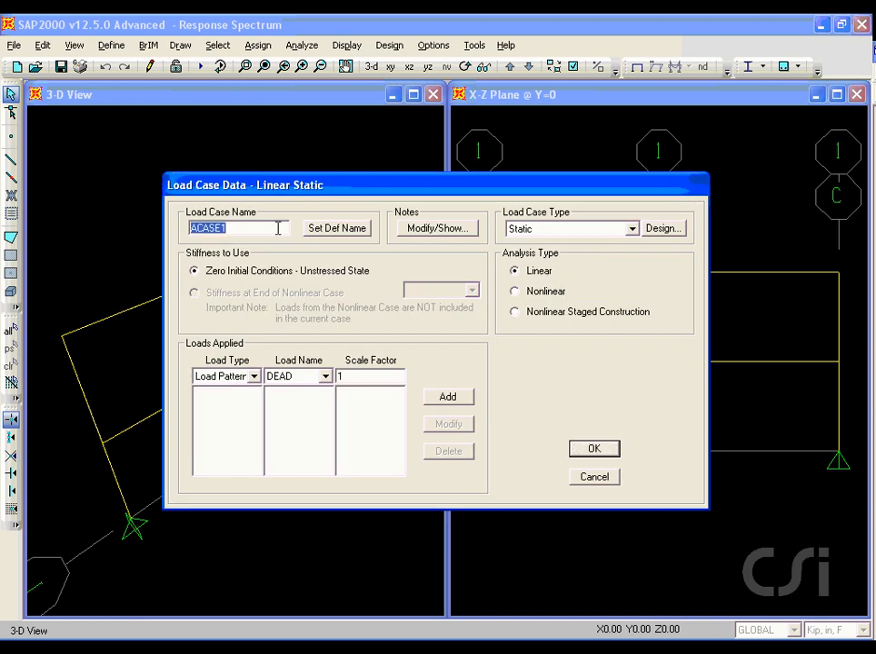
Create response spectrum case 'RSP' with CQC modal and SRSS directional combination
text(RSP)
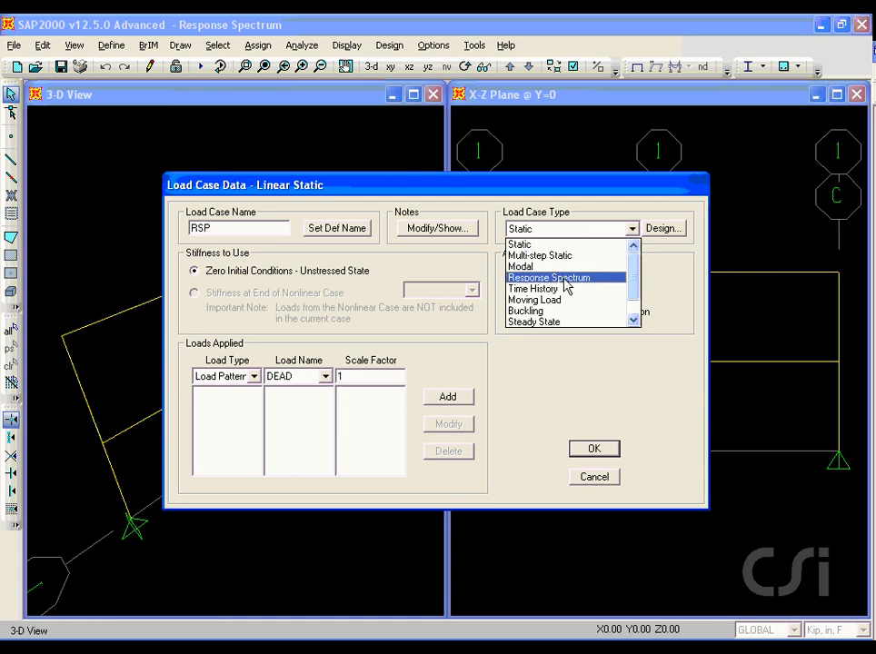
click(549, 277)
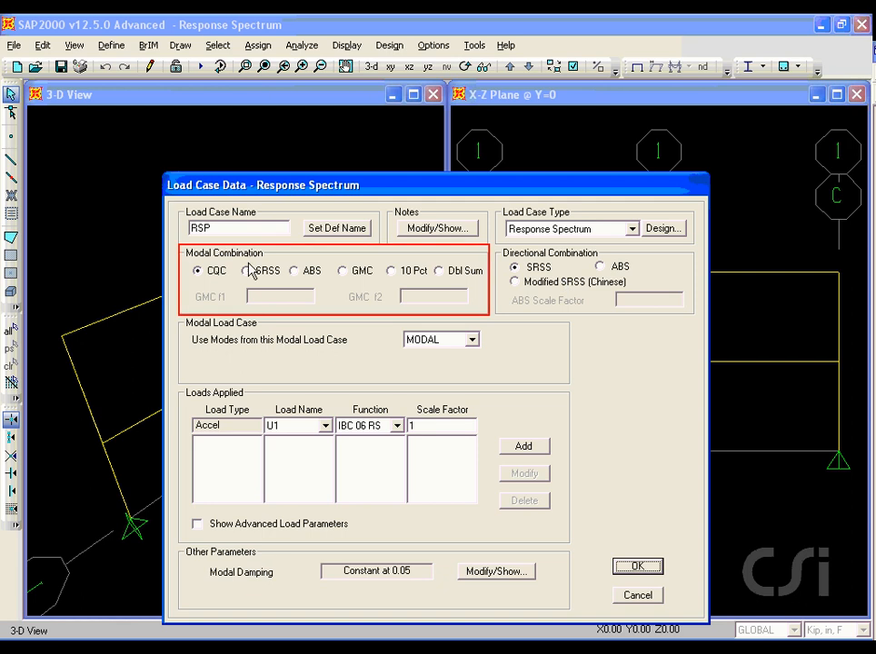
click(245, 271)
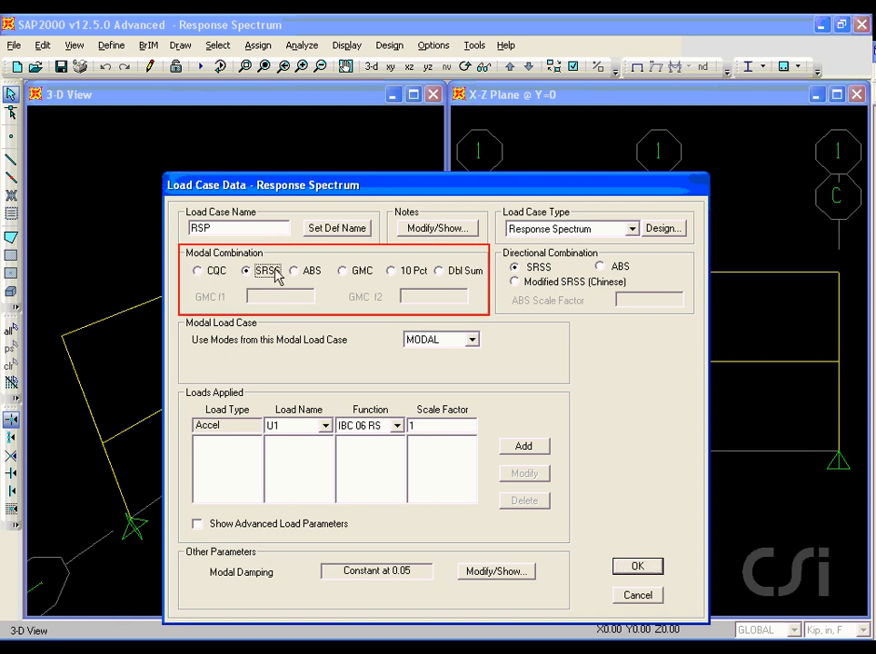
click(294, 270)
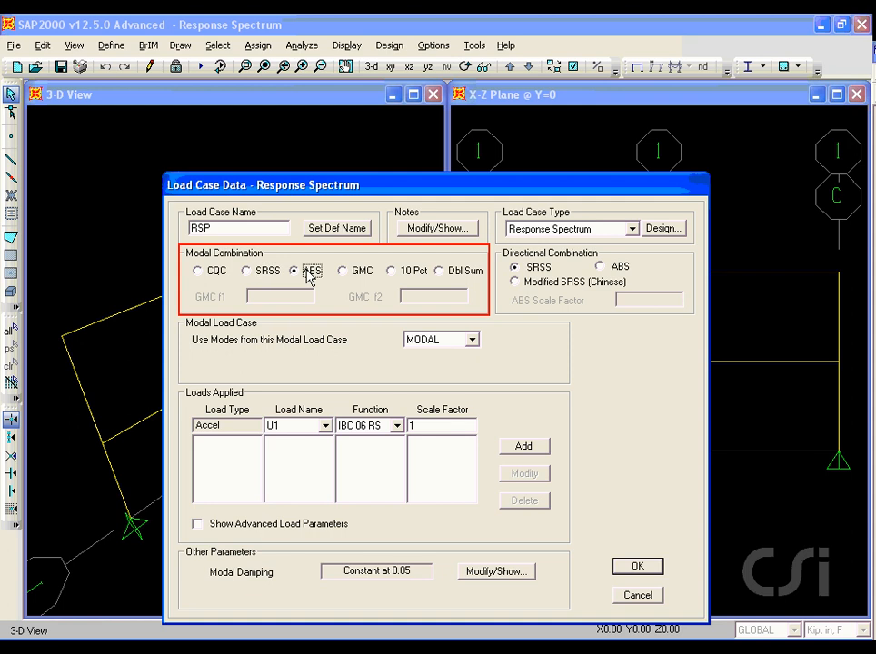
mouse_move(341, 278)
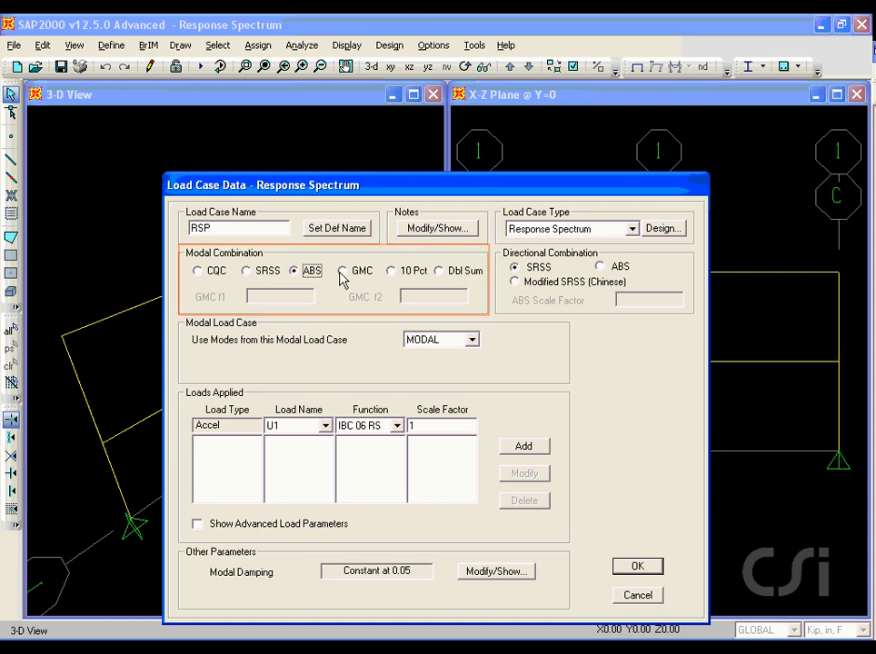
click(197, 271)
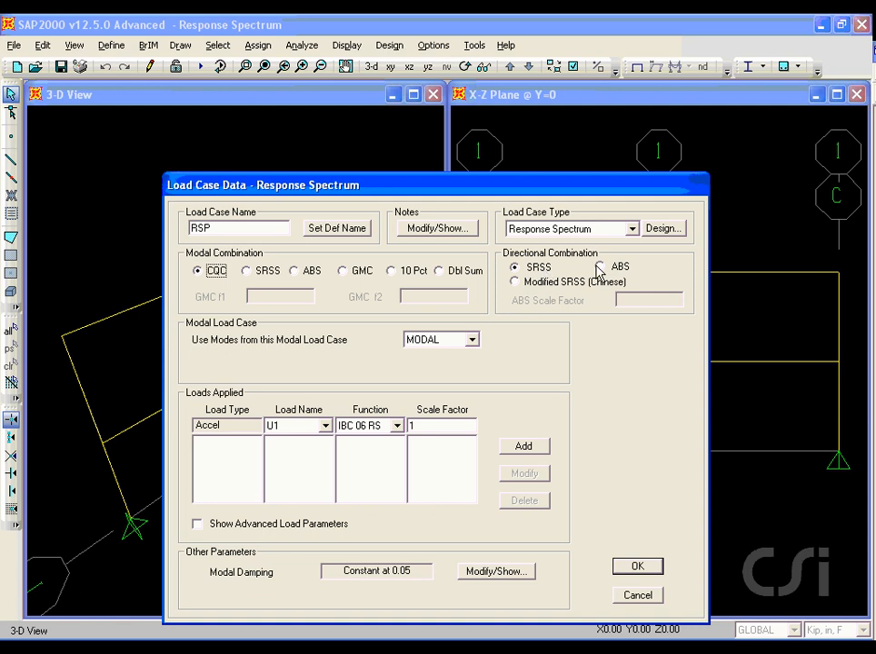
click(515, 266)
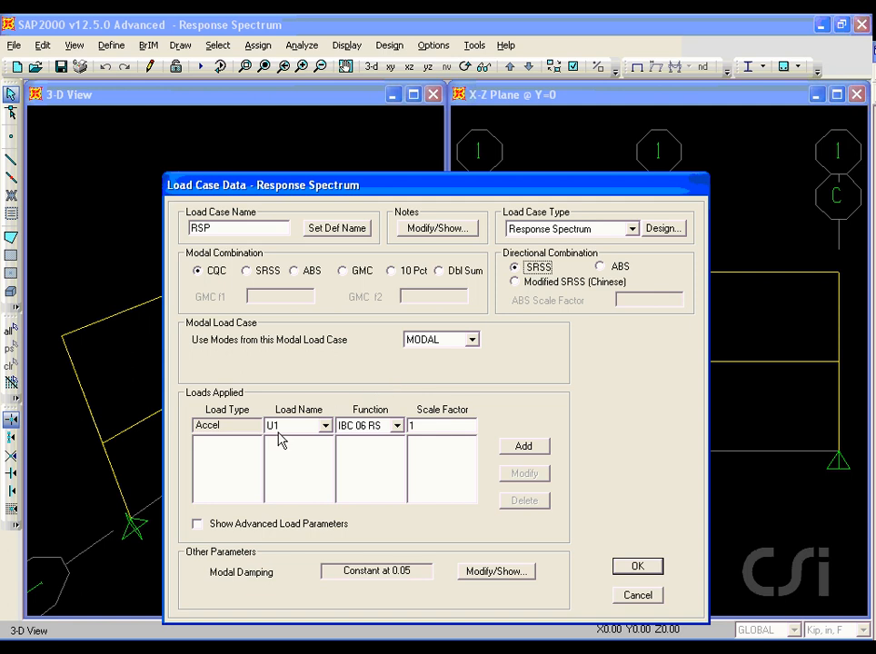
Add a U1 acceleration using IBC 06 RS with scale factor 386.4 (32.2×12)
click(227, 425)
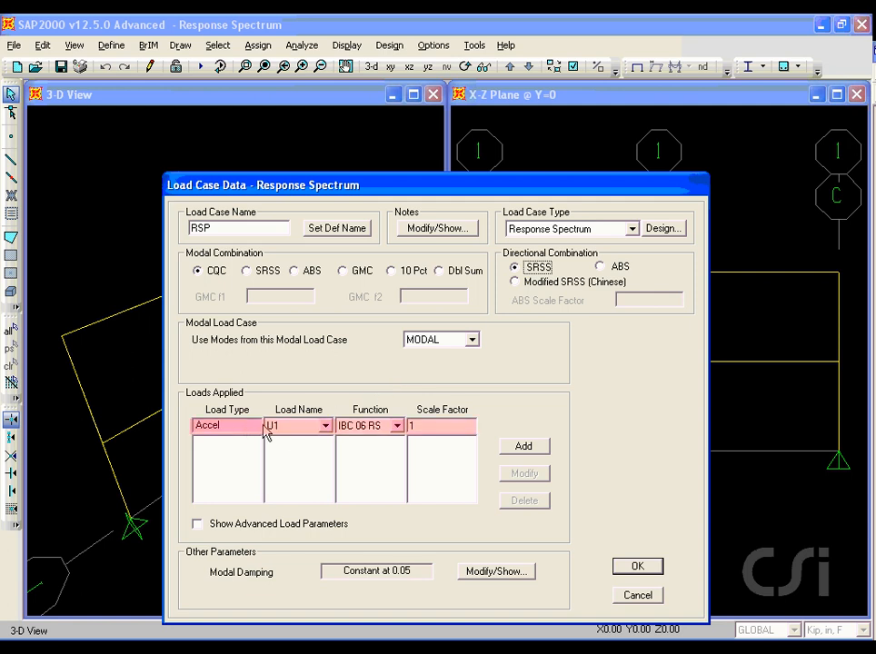
mouse_move(303, 431)
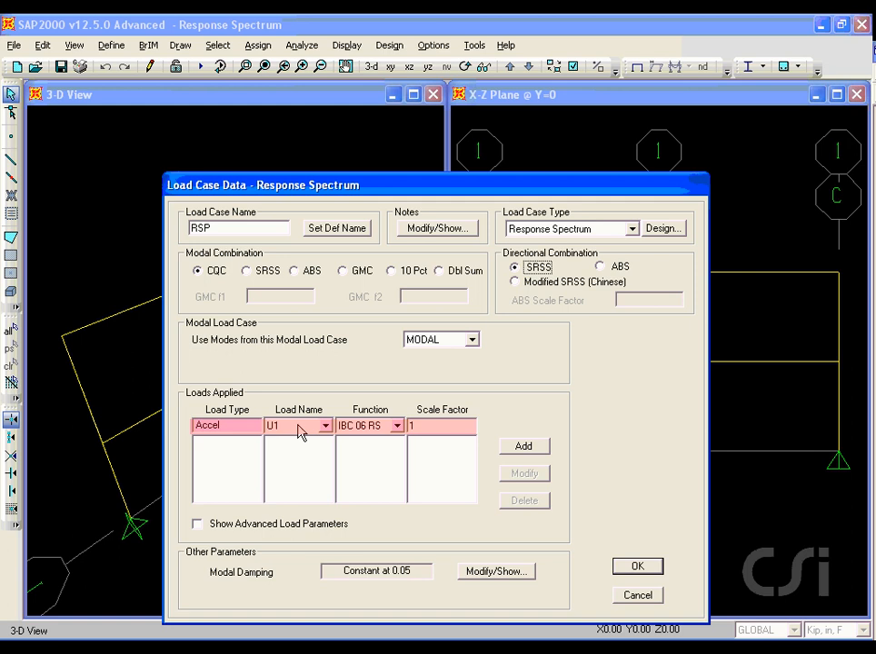
mouse_move(363, 434)
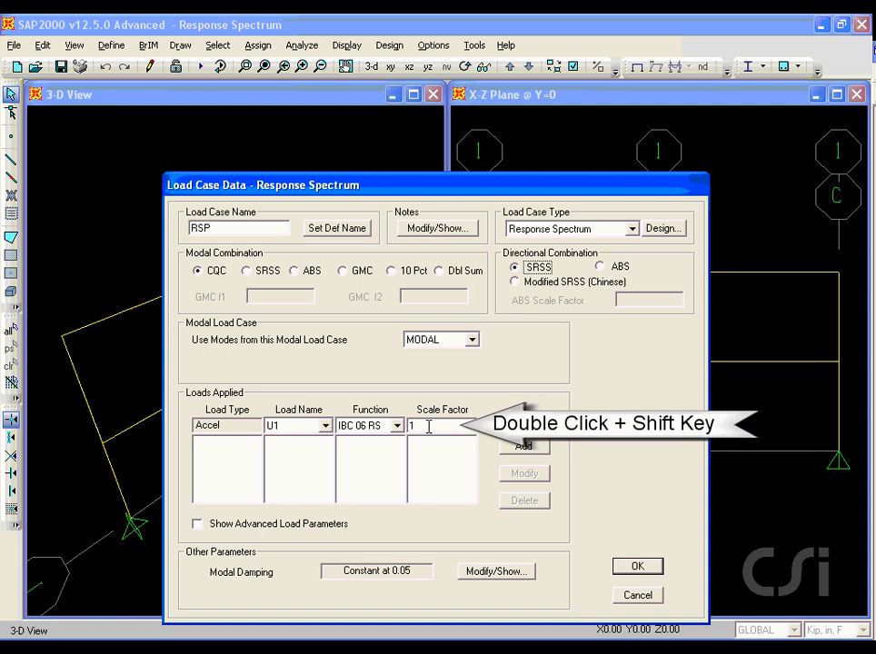
double_click(440, 425)
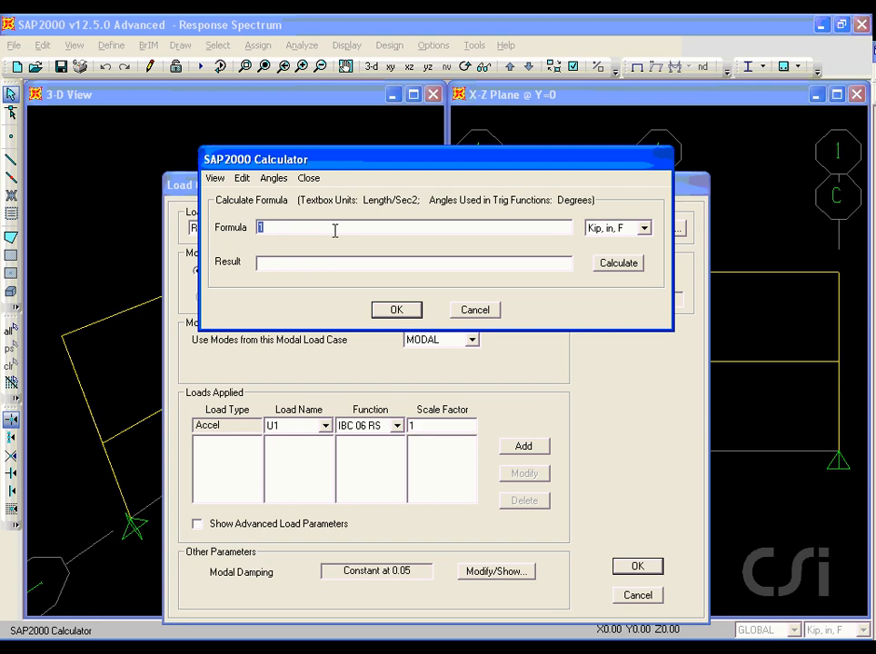
text(32.2*12)
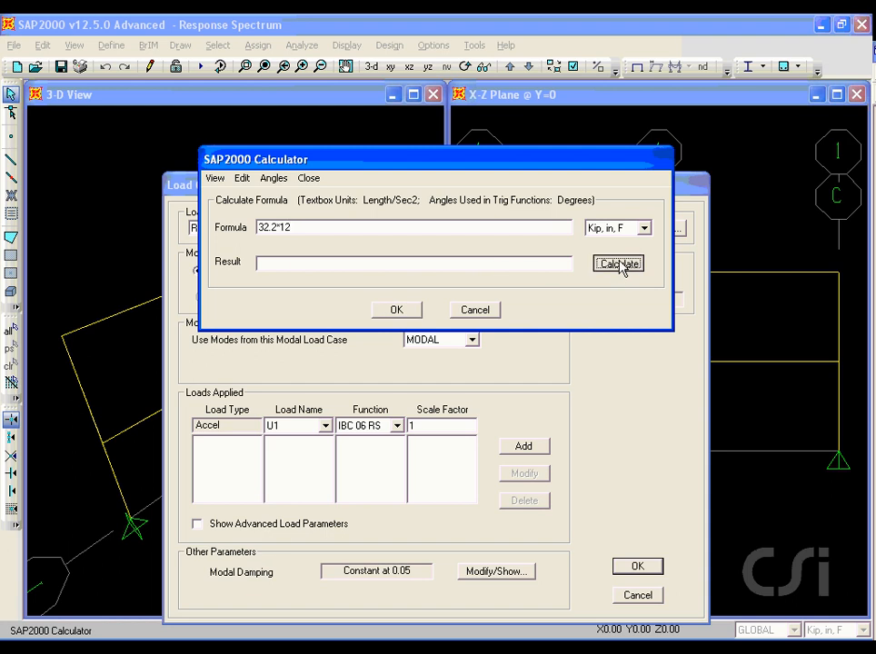
click(618, 263)
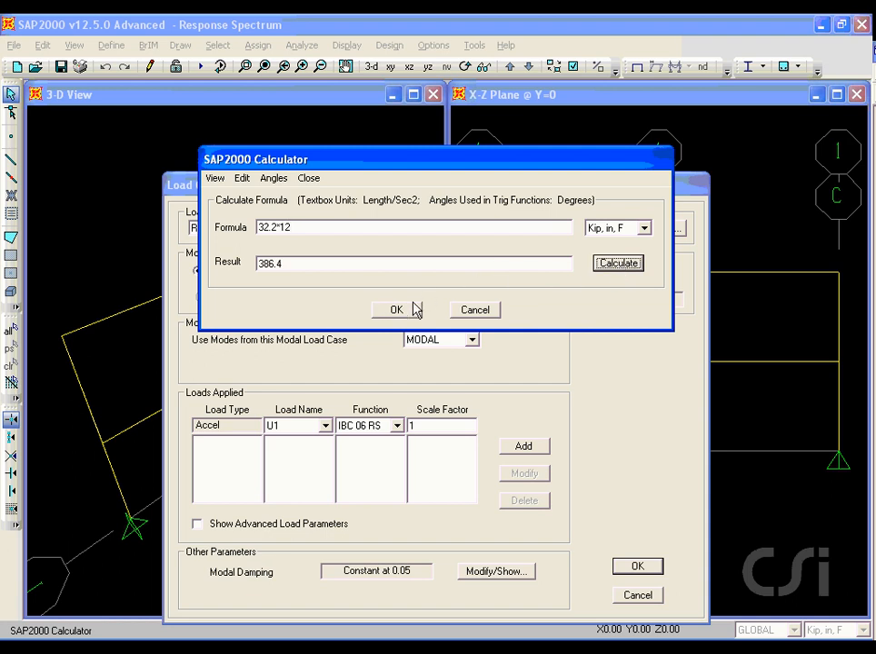
click(395, 310)
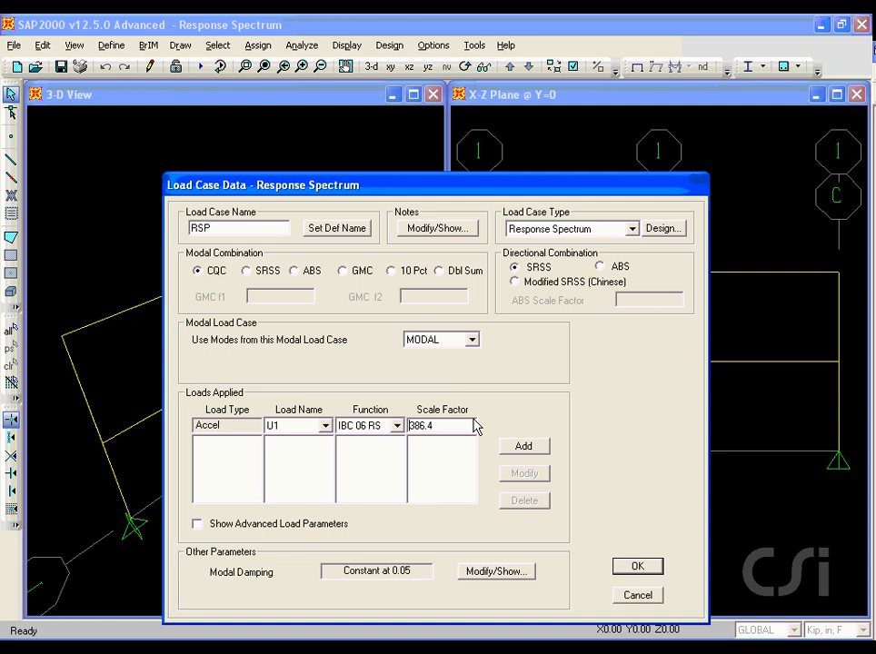
click(523, 446)
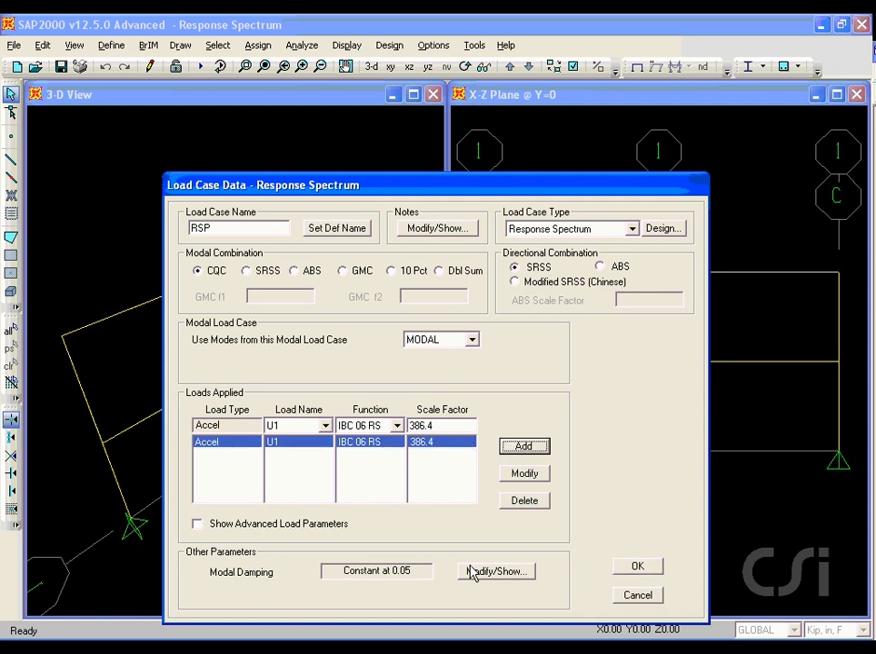
Keep constant 0.05 modal damping, accept the RSP case, and close load case definitions
click(496, 571)
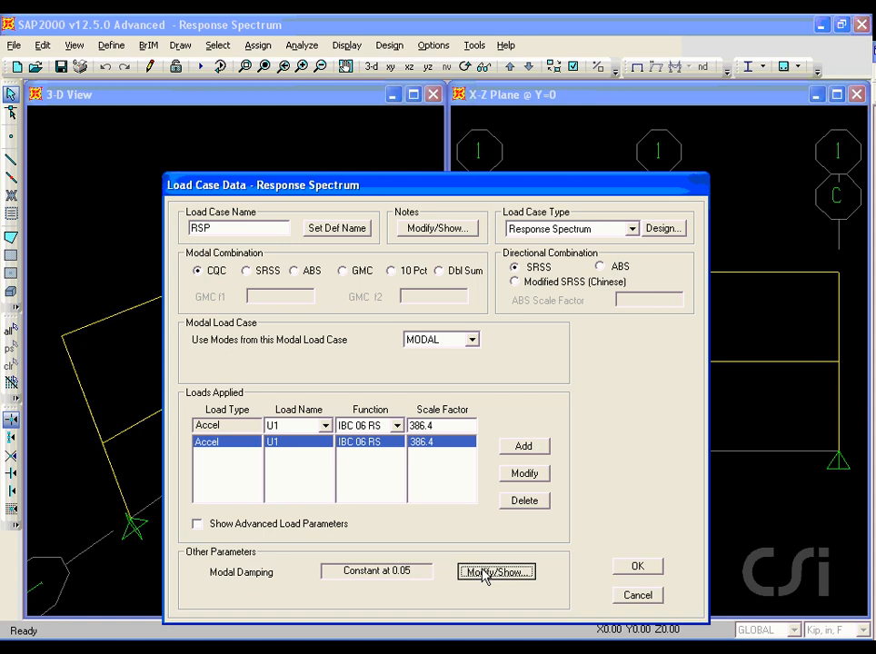
click(496, 571)
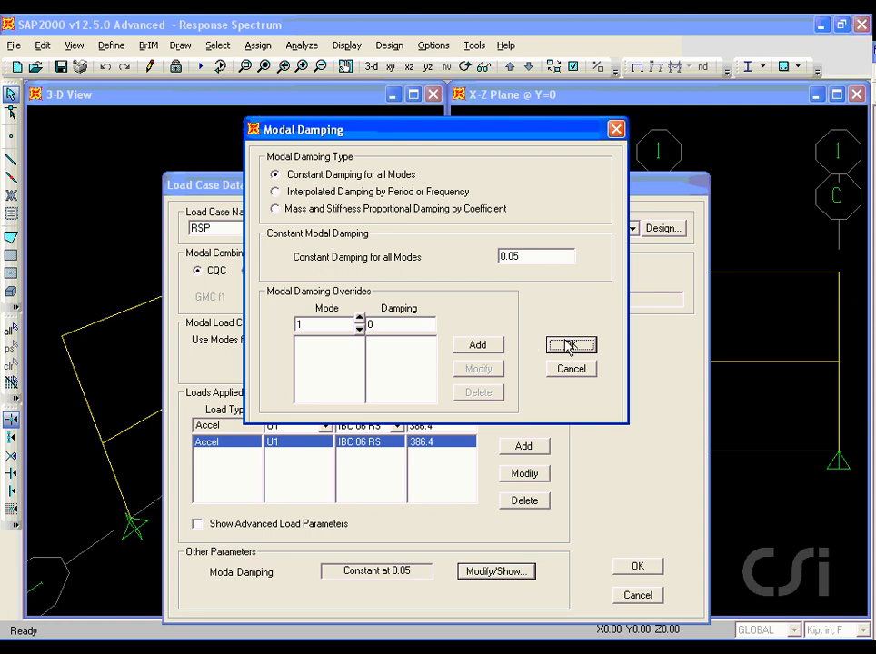
click(571, 344)
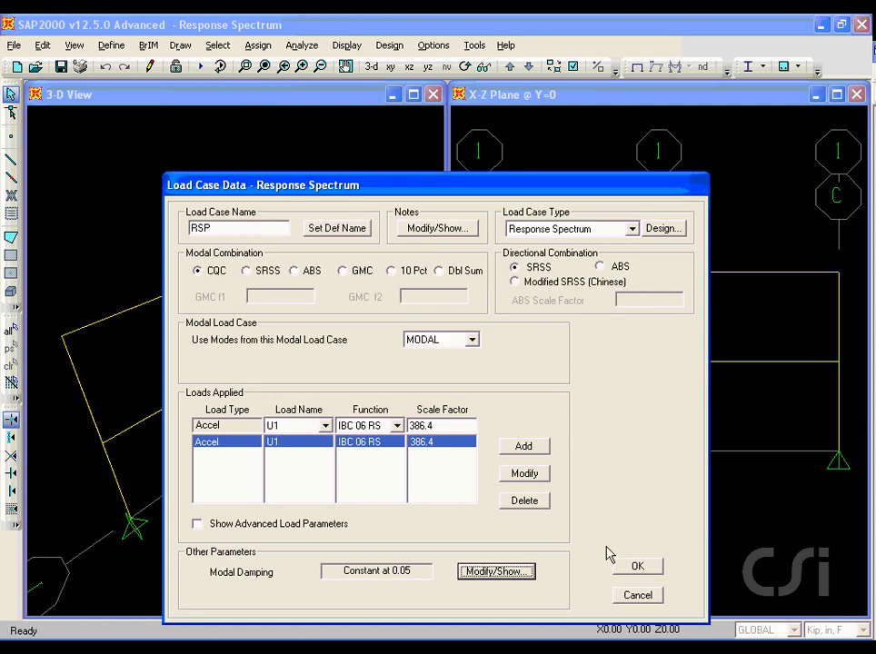
click(636, 566)
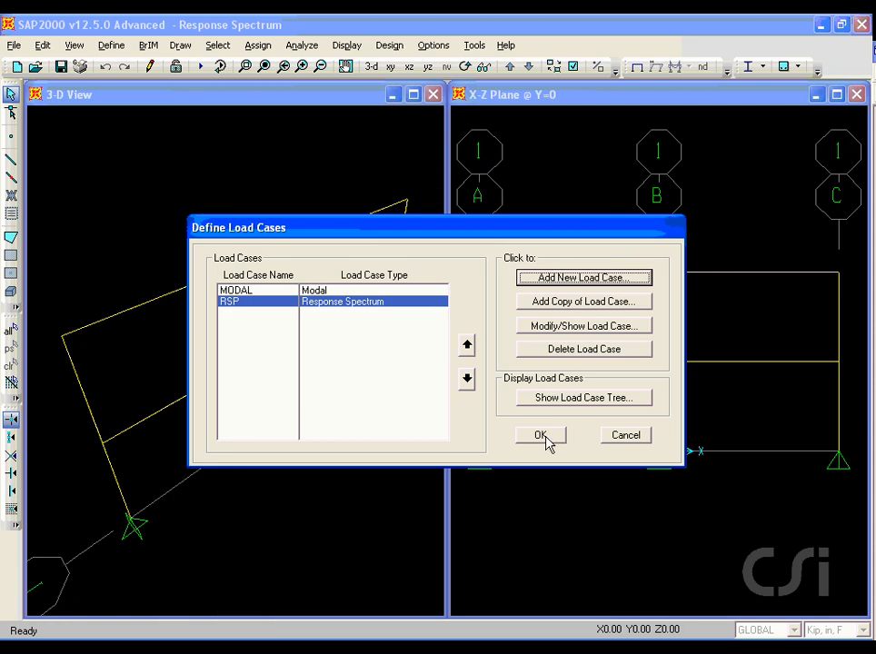
click(540, 435)
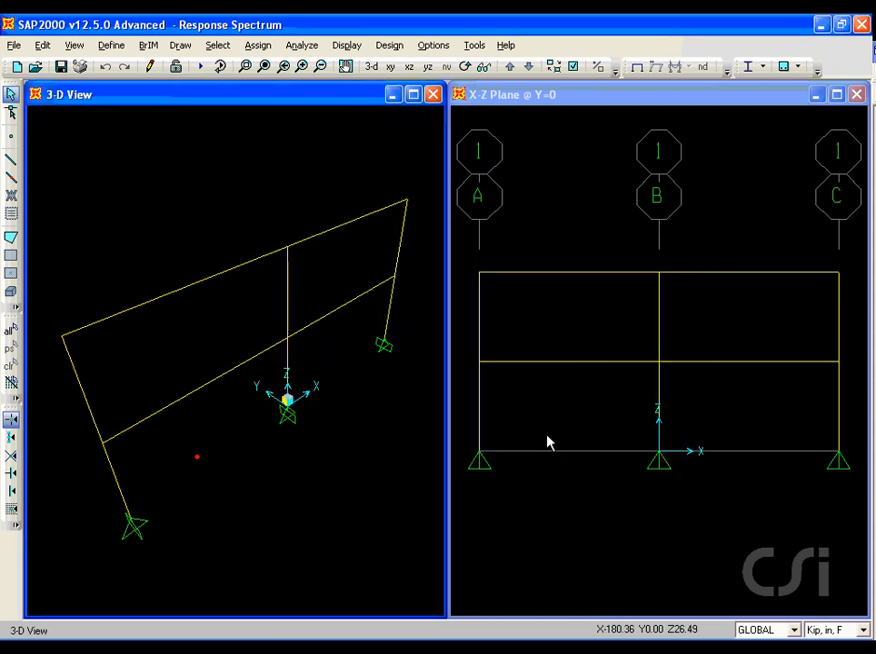
Run the analysis for MODAL and RSP, then activate the X-Z plane view
click(200, 66)
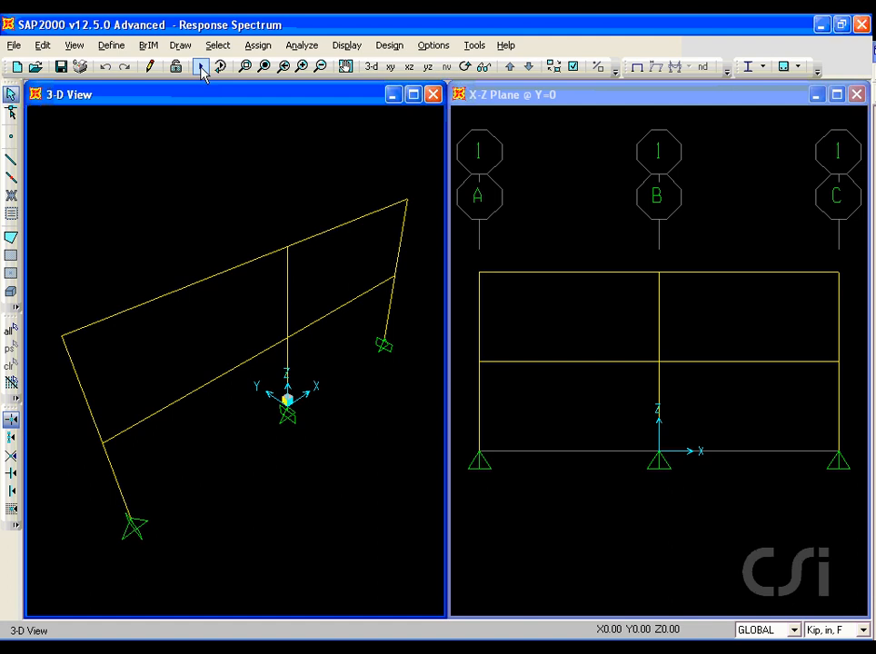
click(201, 66)
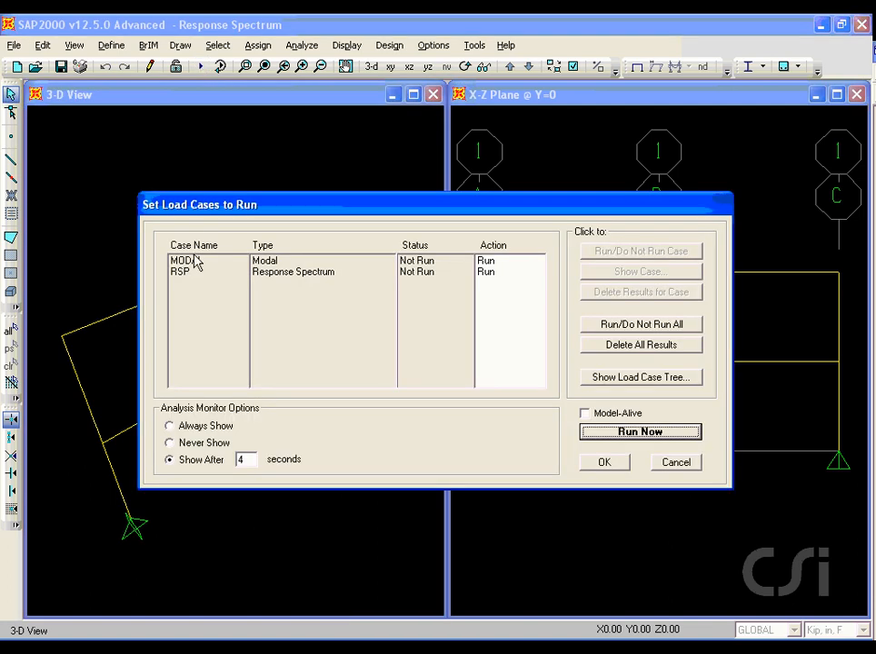
mouse_move(557, 427)
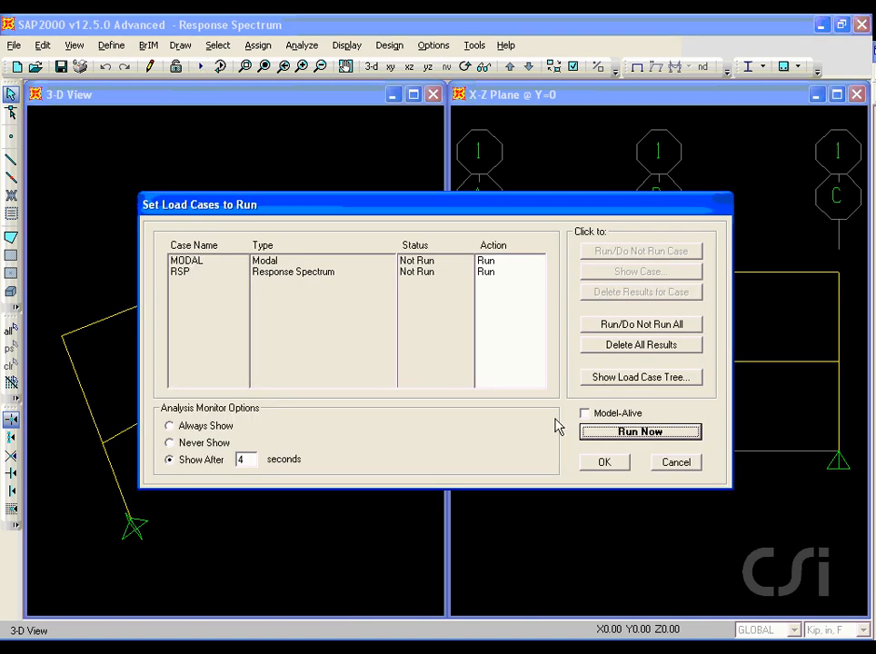
click(640, 431)
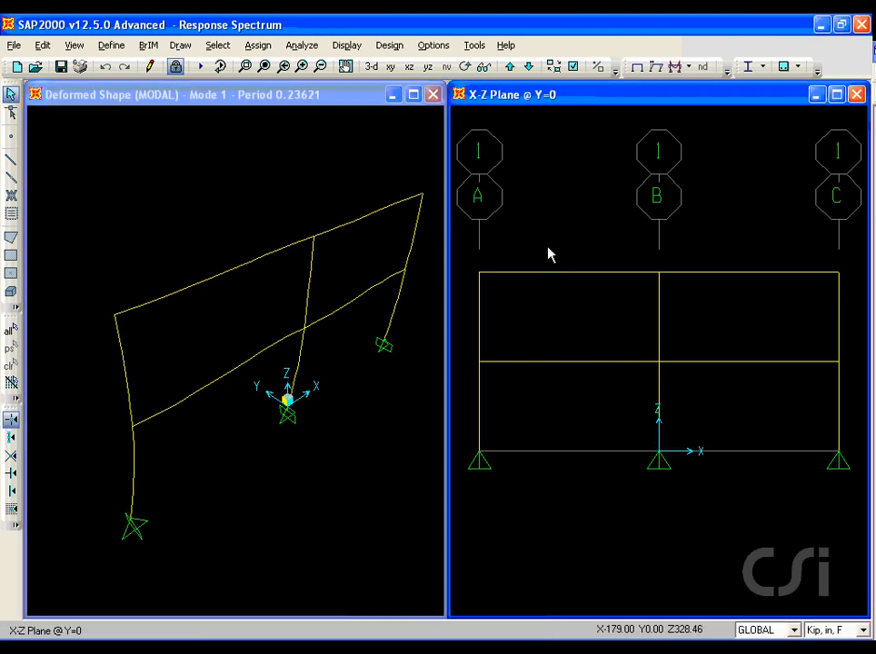
click(346, 45)
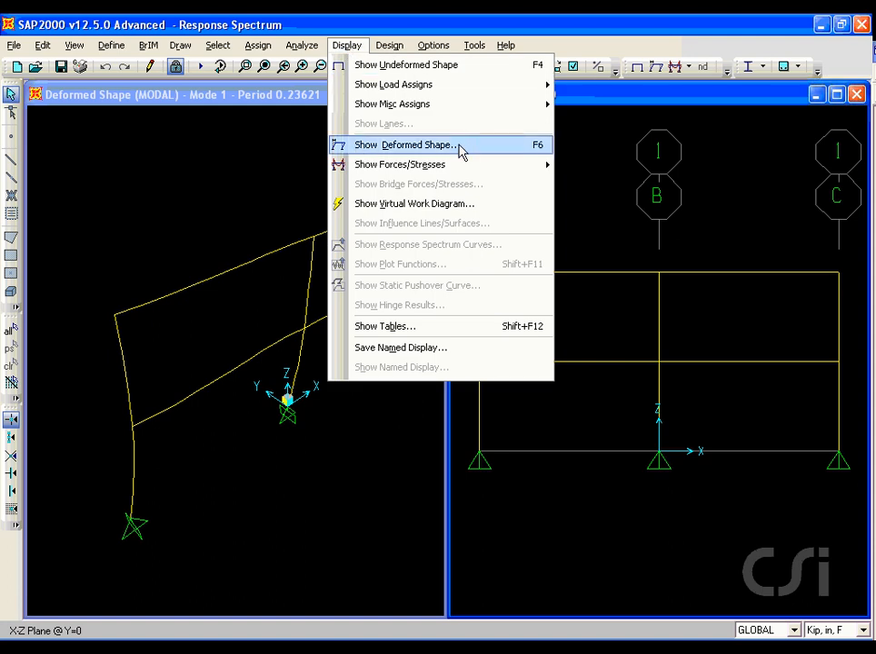
Display the RSP case deformed shape in the X-Z plane view
click(406, 144)
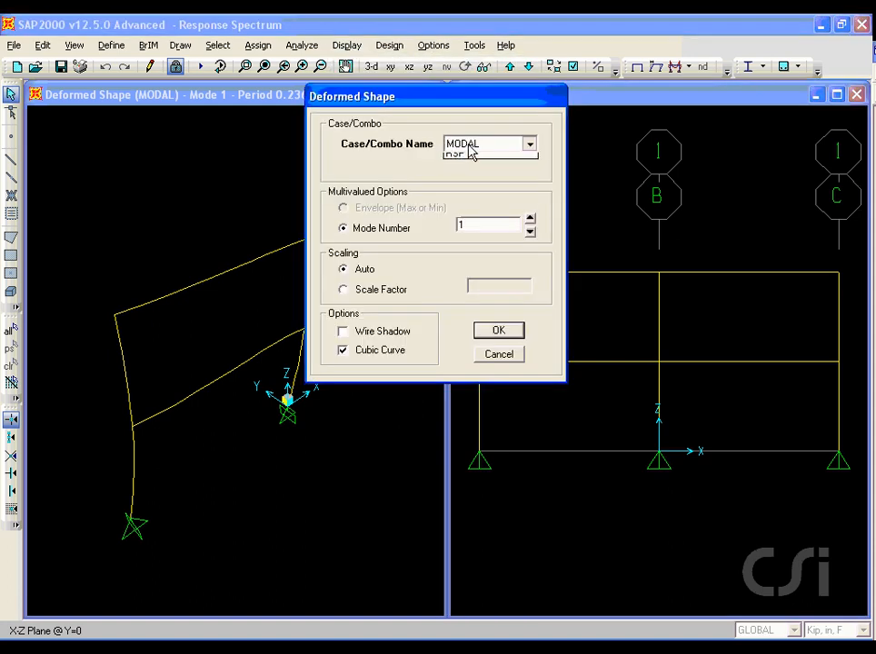
click(463, 154)
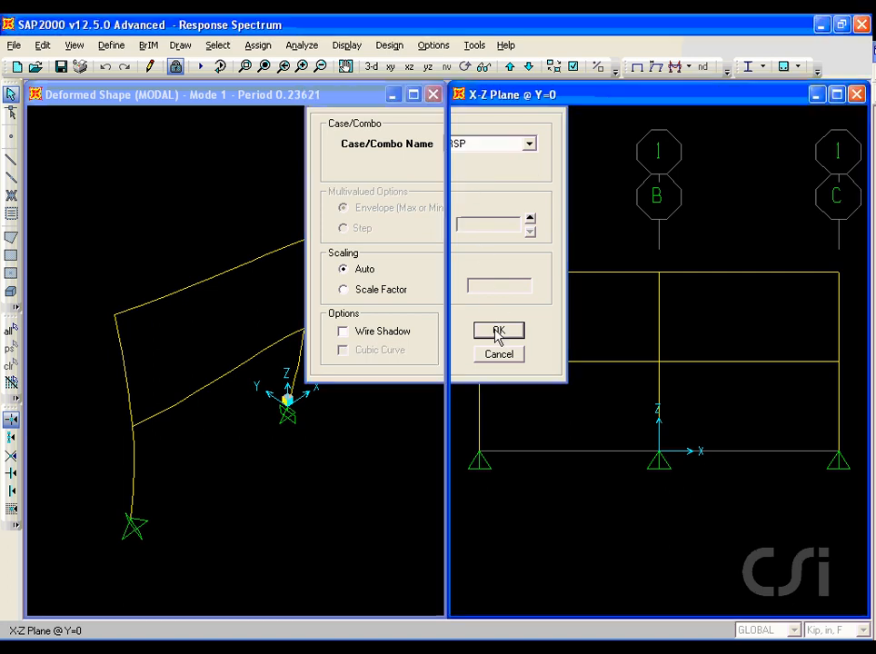
click(498, 330)
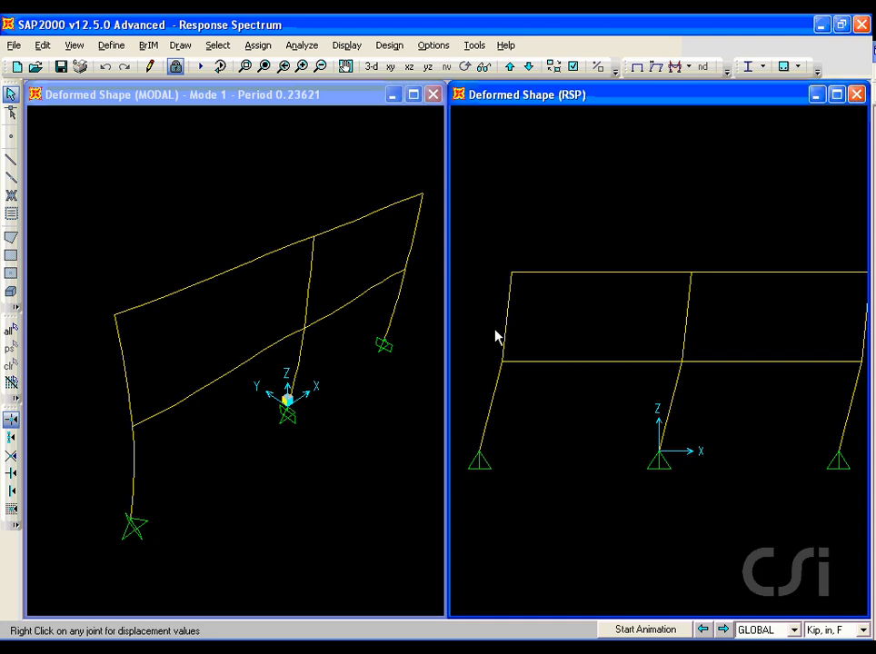
click(346, 45)
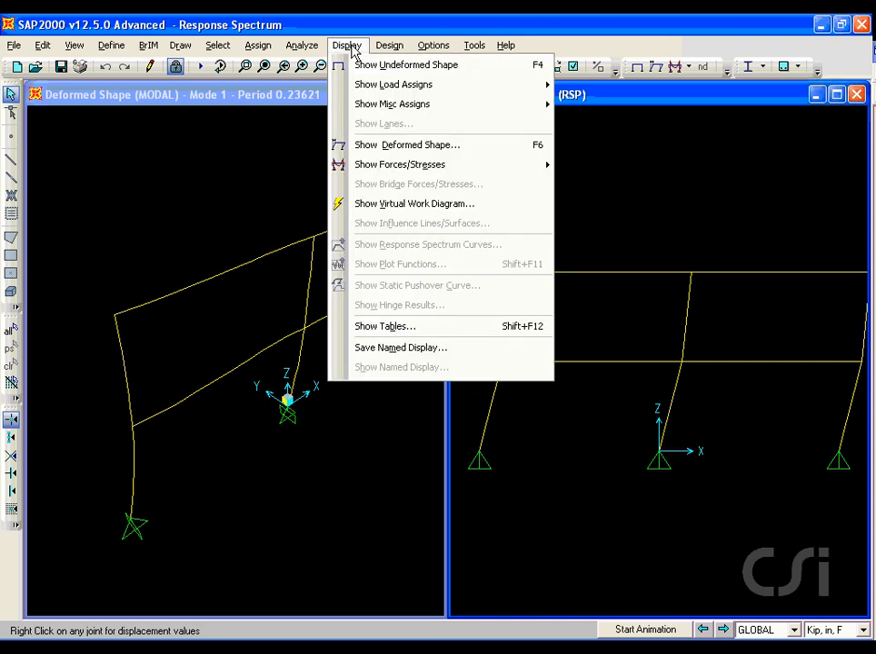
mouse_move(384, 325)
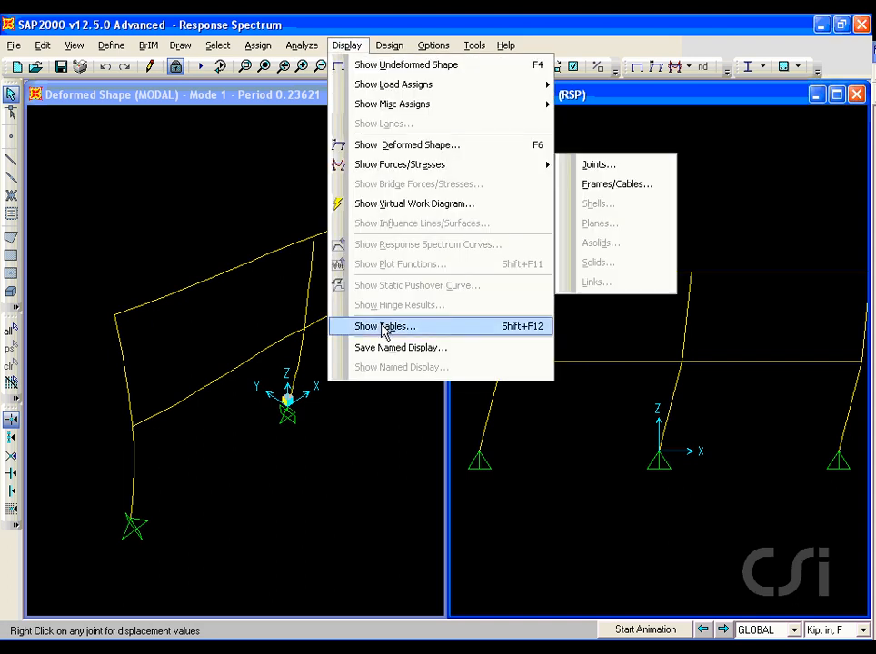
Show the Joint Output Displacements table with results limited to the RSP load case
click(385, 325)
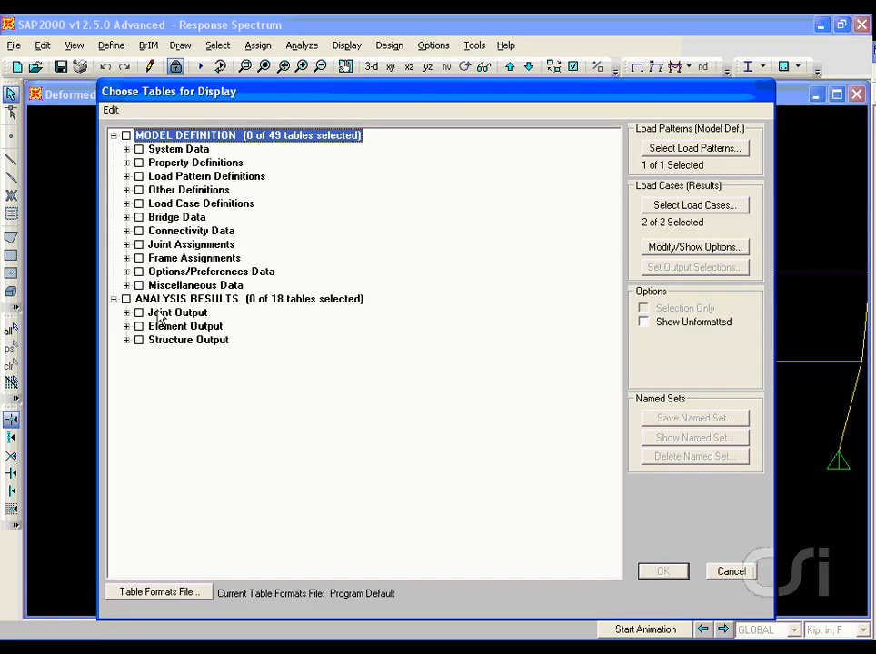
click(126, 311)
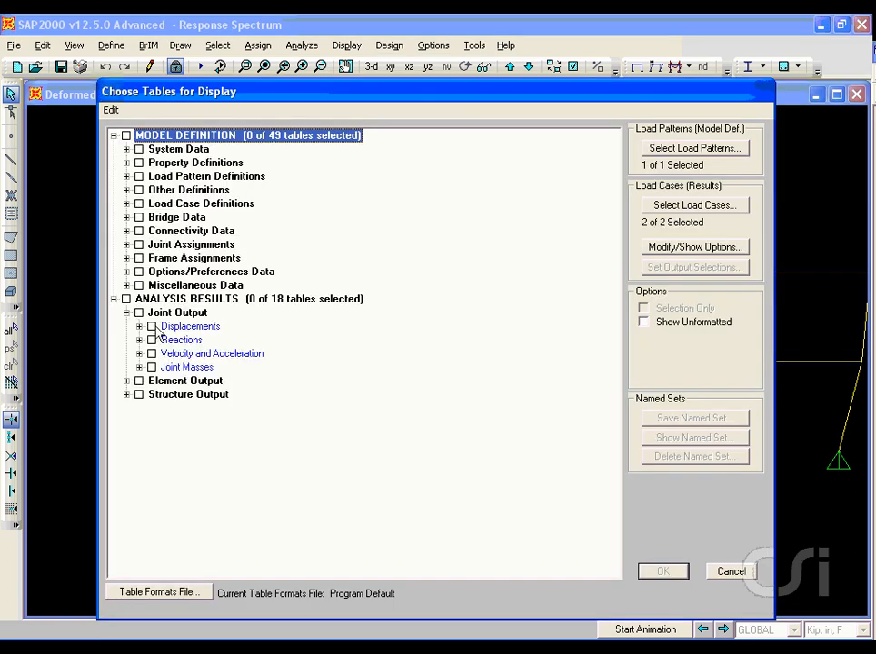
click(150, 325)
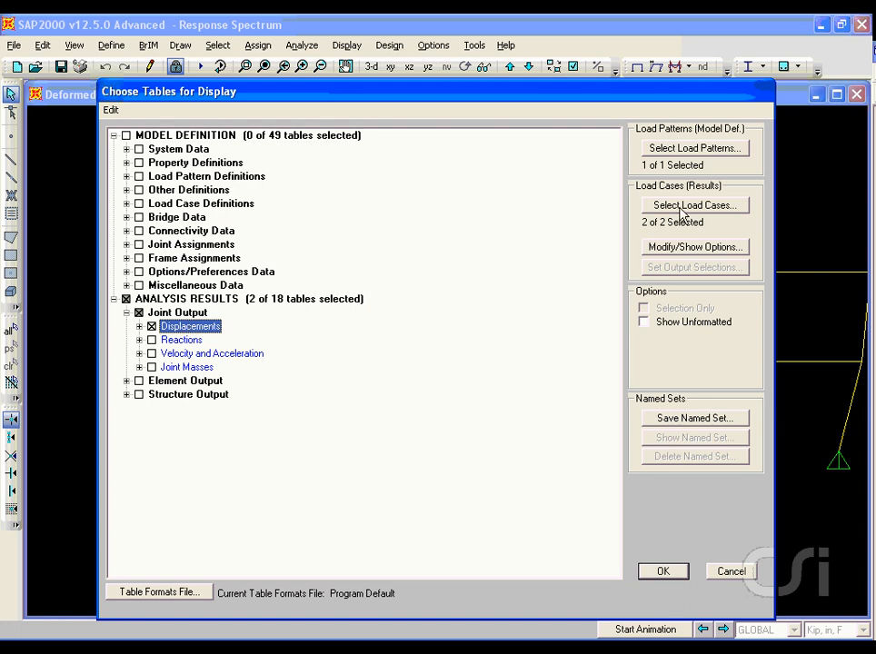
click(693, 205)
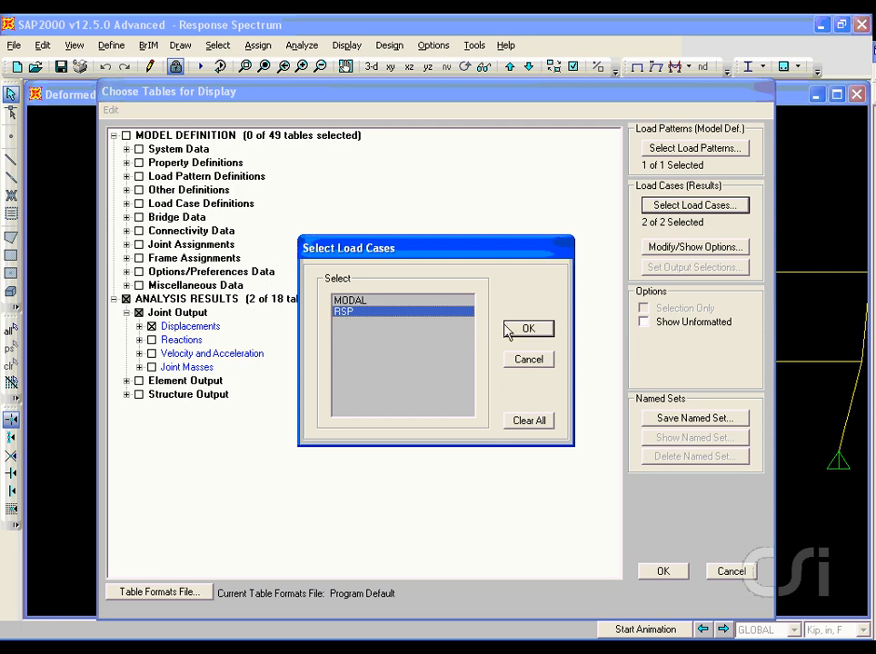
click(528, 328)
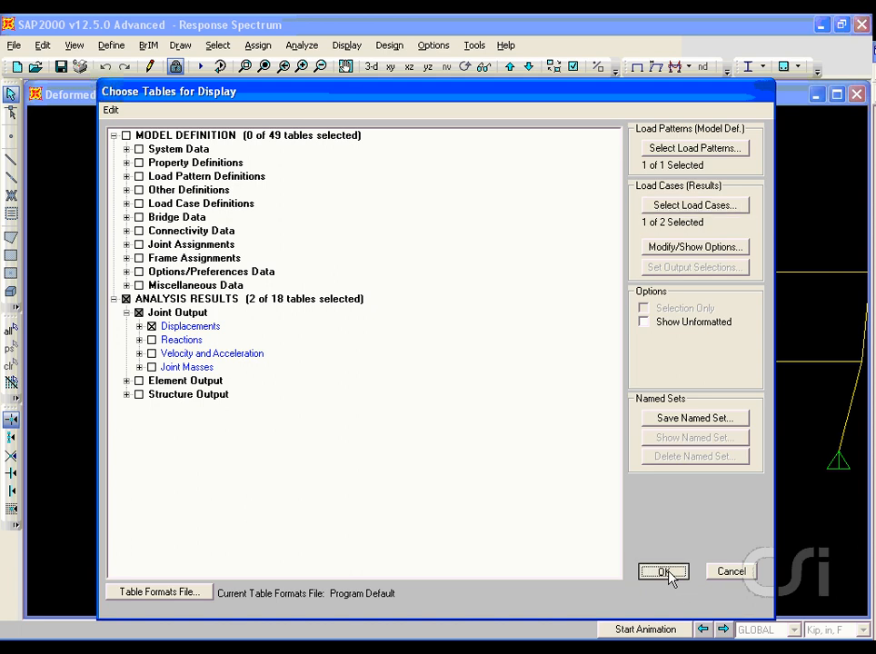
click(662, 571)
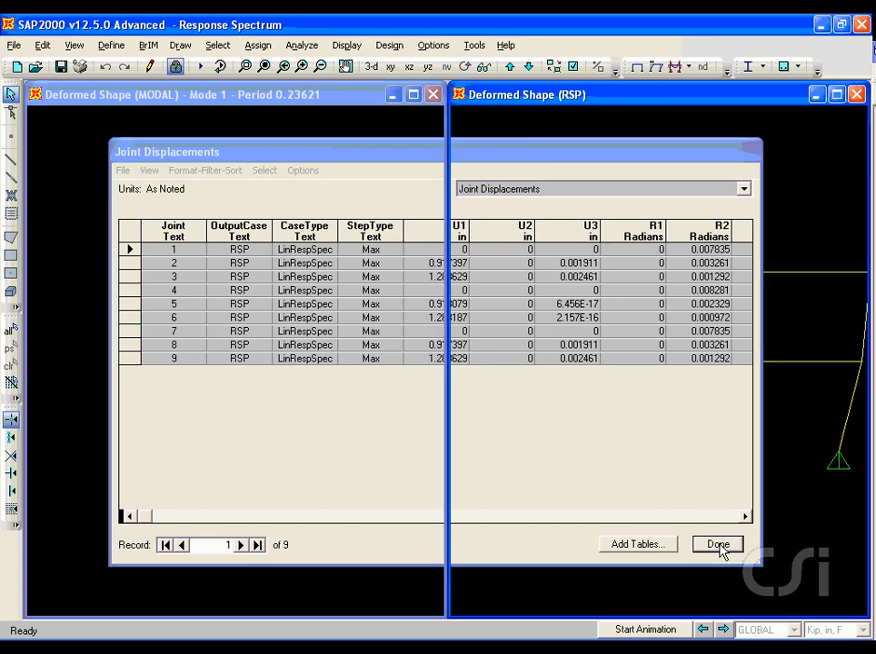
Close the RSP joint displacements table after reviewing all nine joints
click(716, 544)
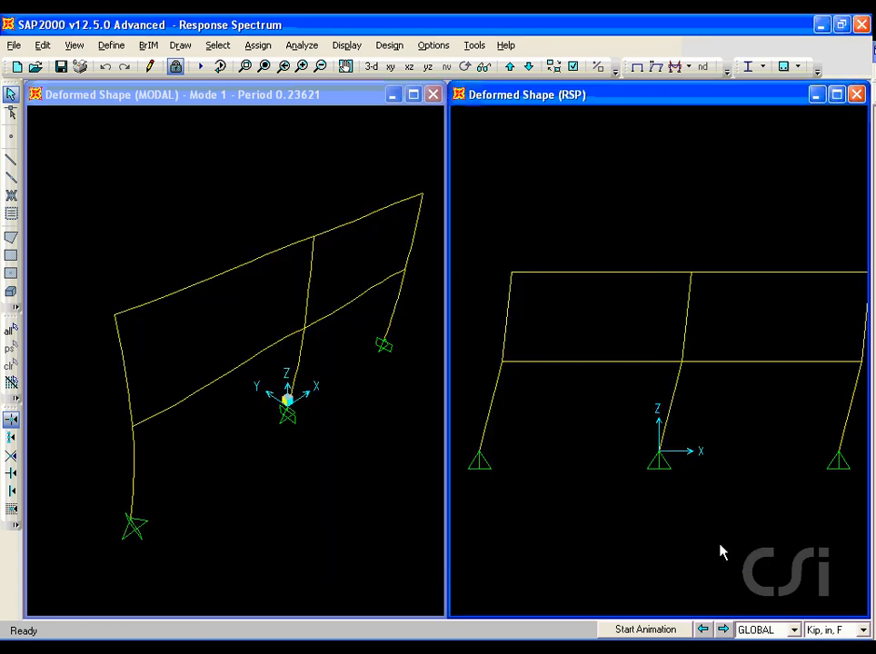